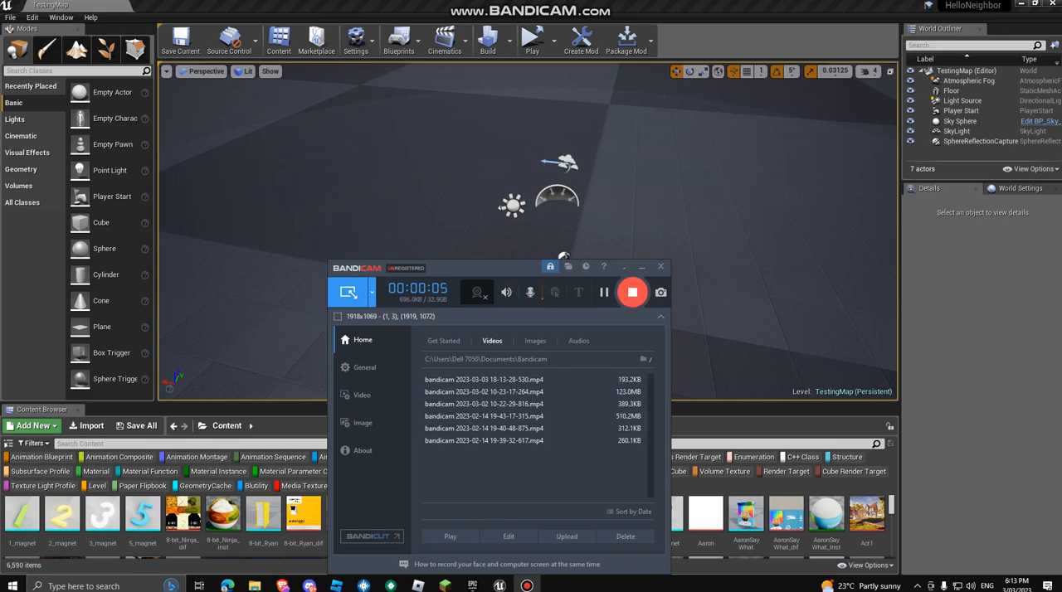
# Select the floor and search 'wall' to bring in the wallpapered wall piece and a box brush.
pyautogui.click(661, 266)
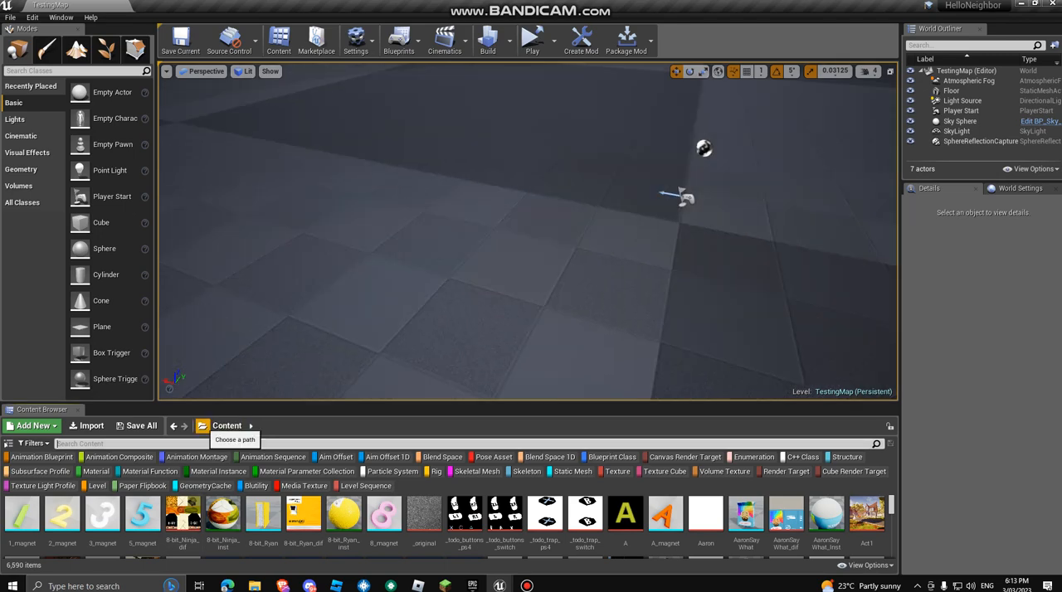
pyautogui.click(228, 425)
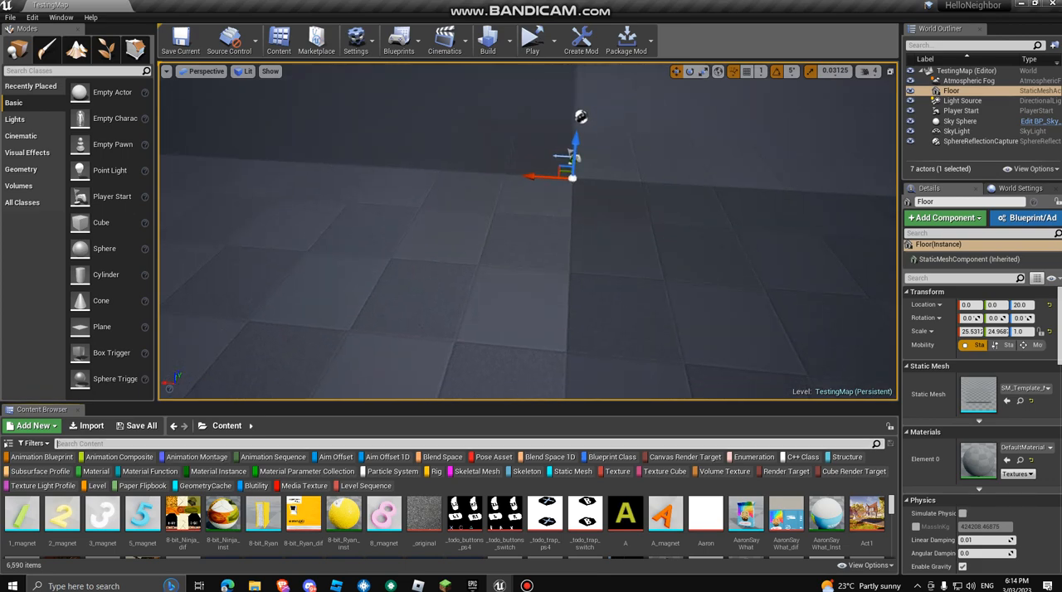
pyautogui.write('wall')
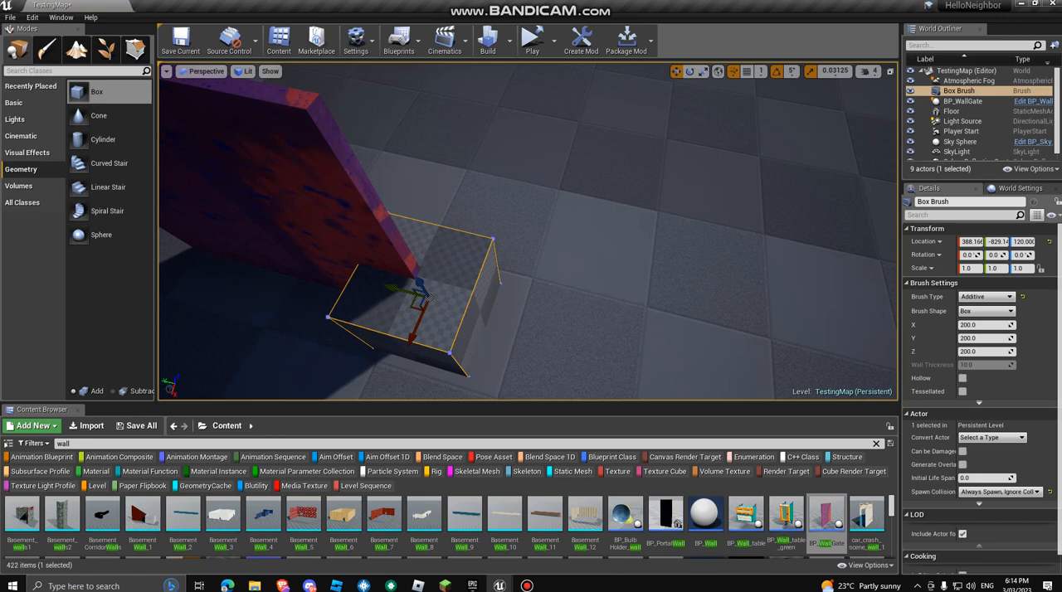
# Move the box brush onto open floor away from the wall and enter geometry editing on it.
pyautogui.moveTo(423, 307); pyautogui.dragTo(506, 319)
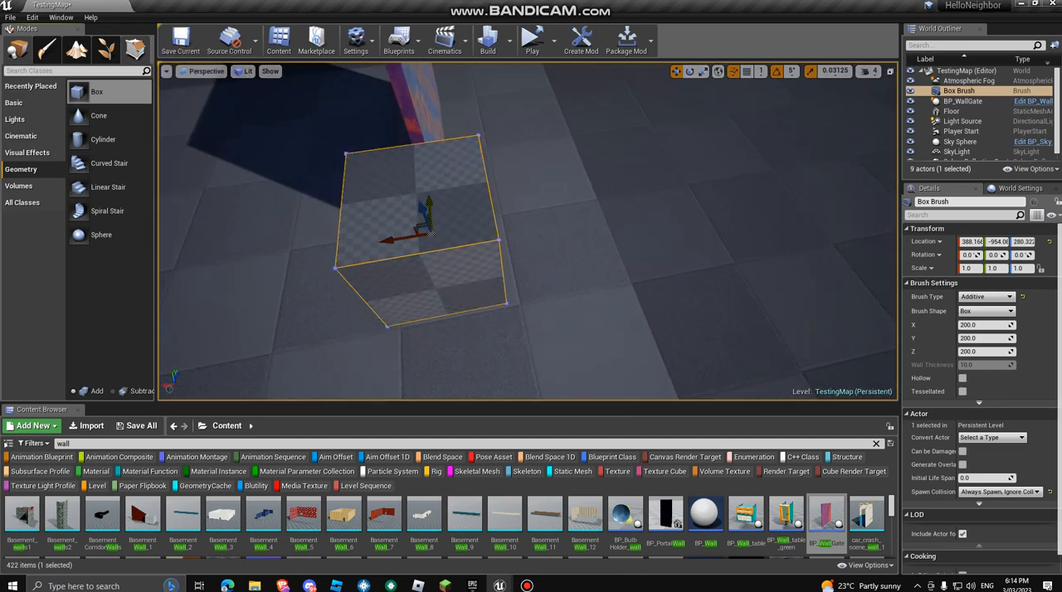
pyautogui.click(135, 50)
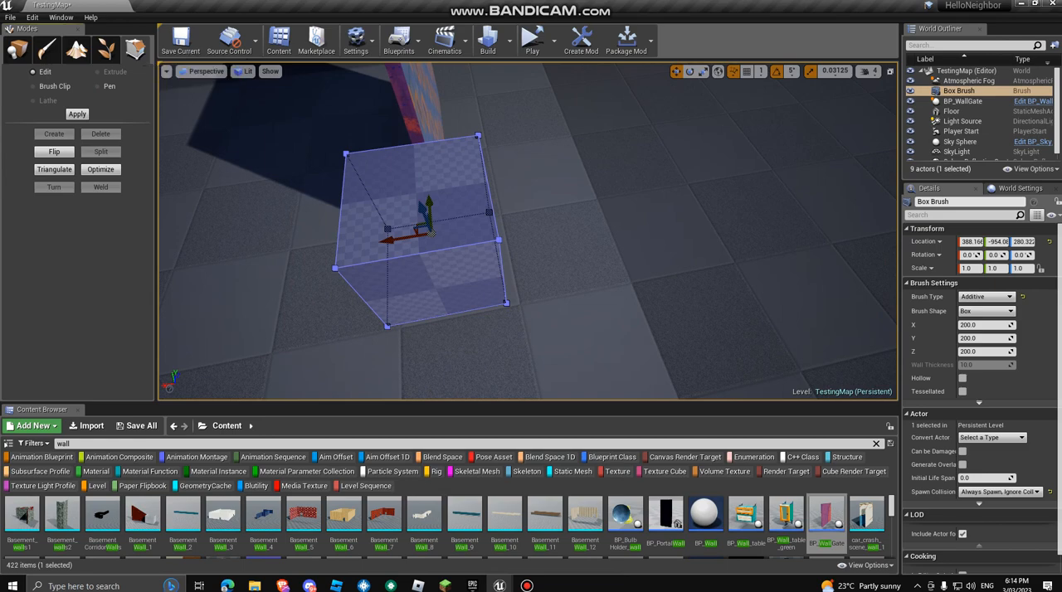
pyautogui.moveTo(137, 48)
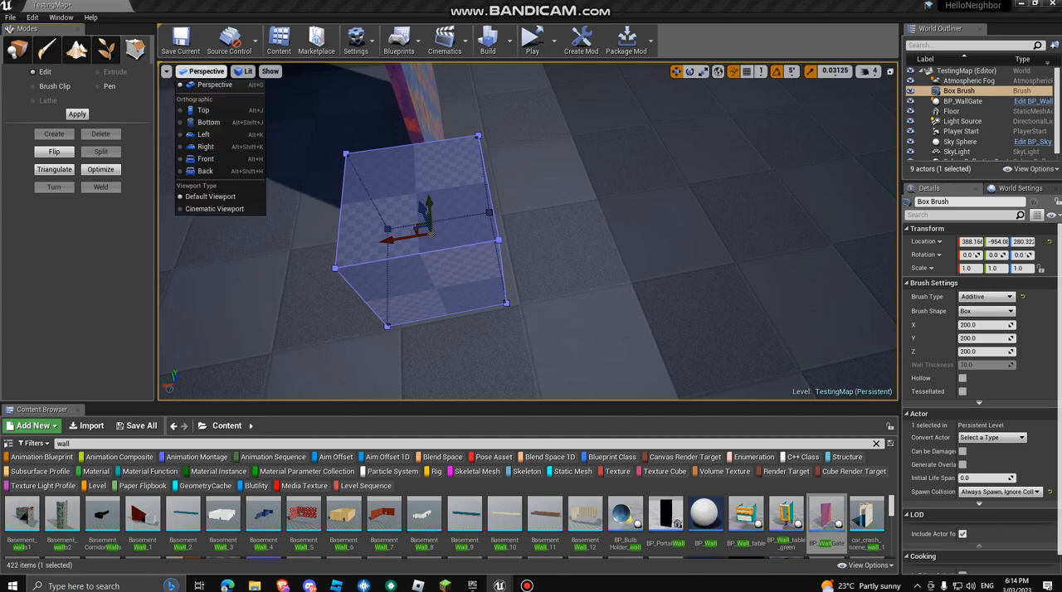
# Switch the viewport between Front and Left orthographic views to see the brush flat in wireframe.
pyautogui.click(206, 159)
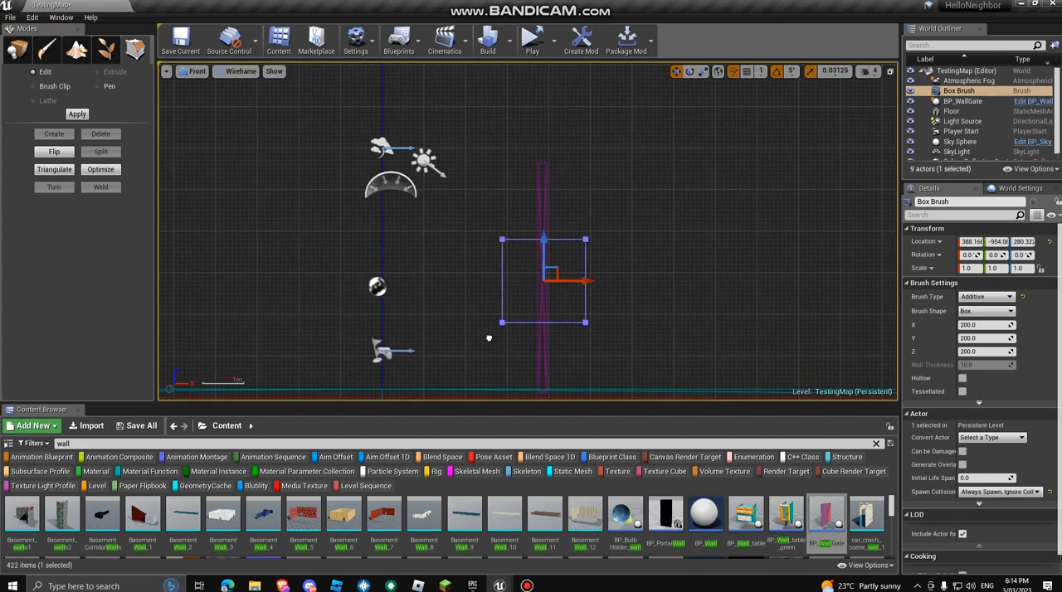
pyautogui.click(195, 72)
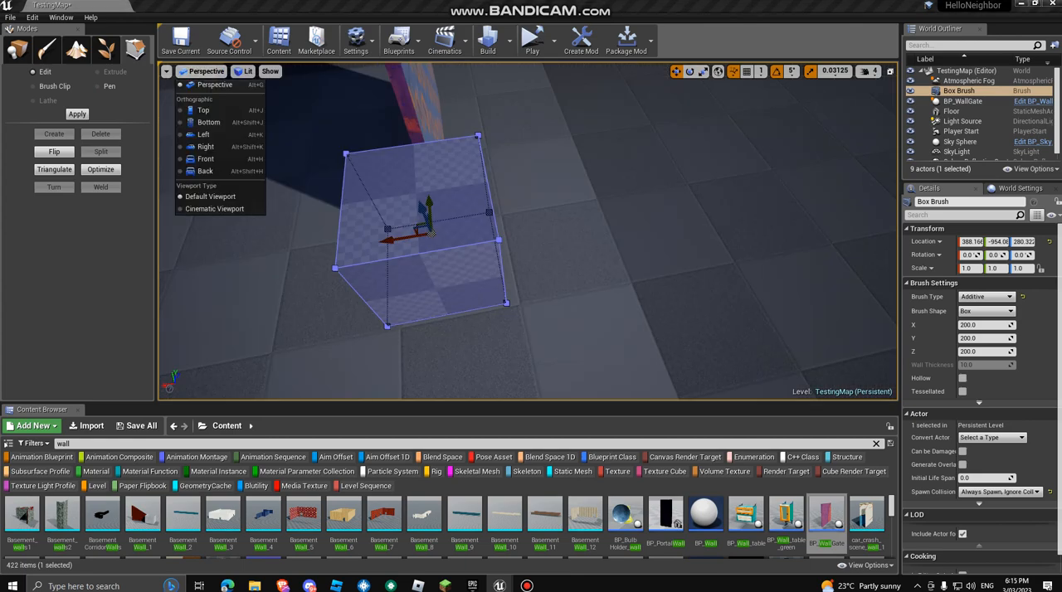
pyautogui.moveTo(203, 135)
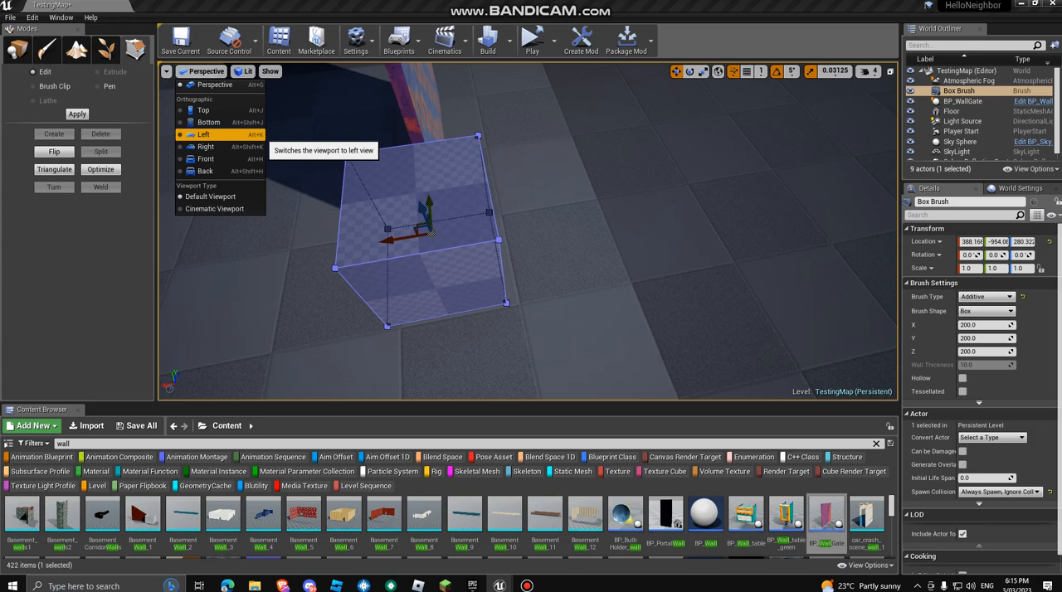
pyautogui.moveTo(206, 146)
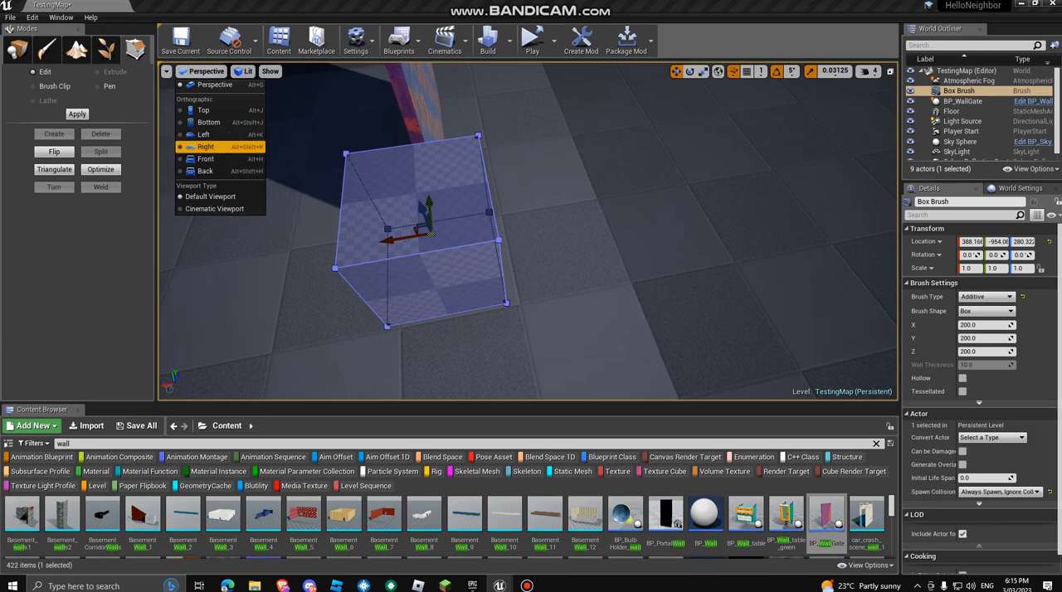
pyautogui.click(206, 159)
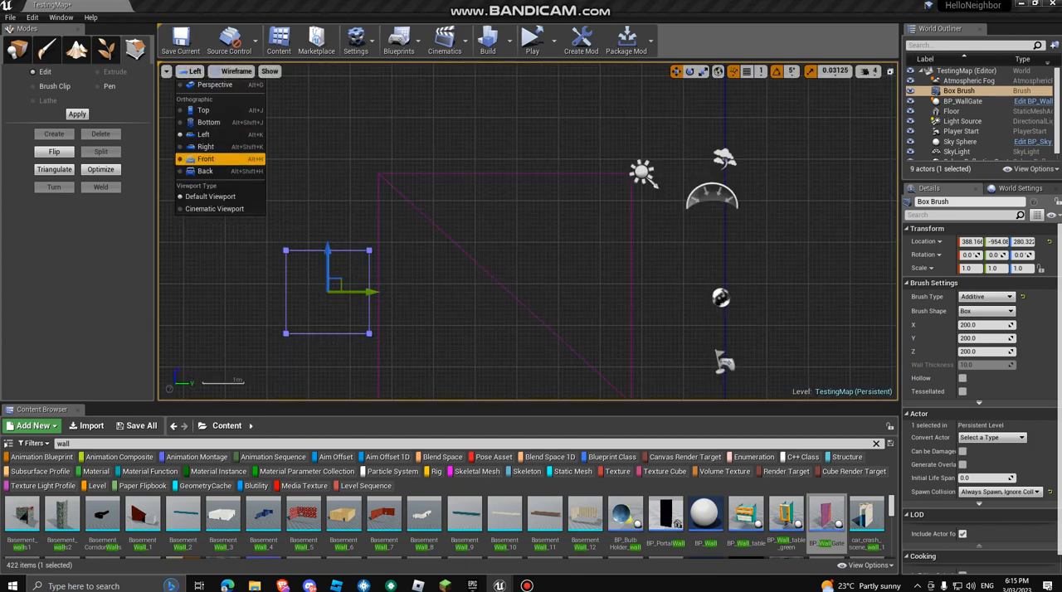
pyautogui.click(205, 159)
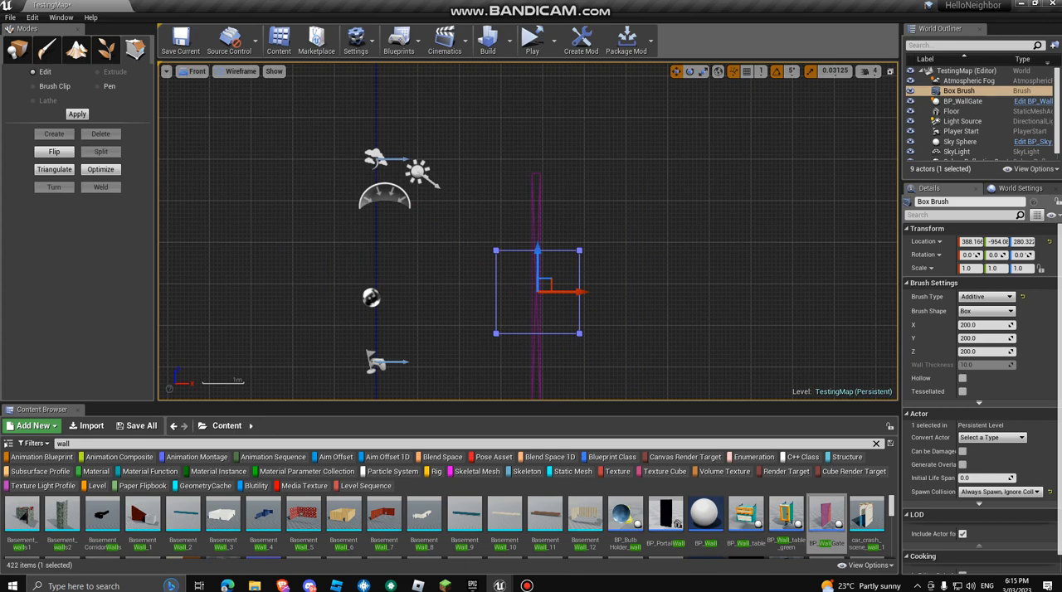
pyautogui.click(197, 71)
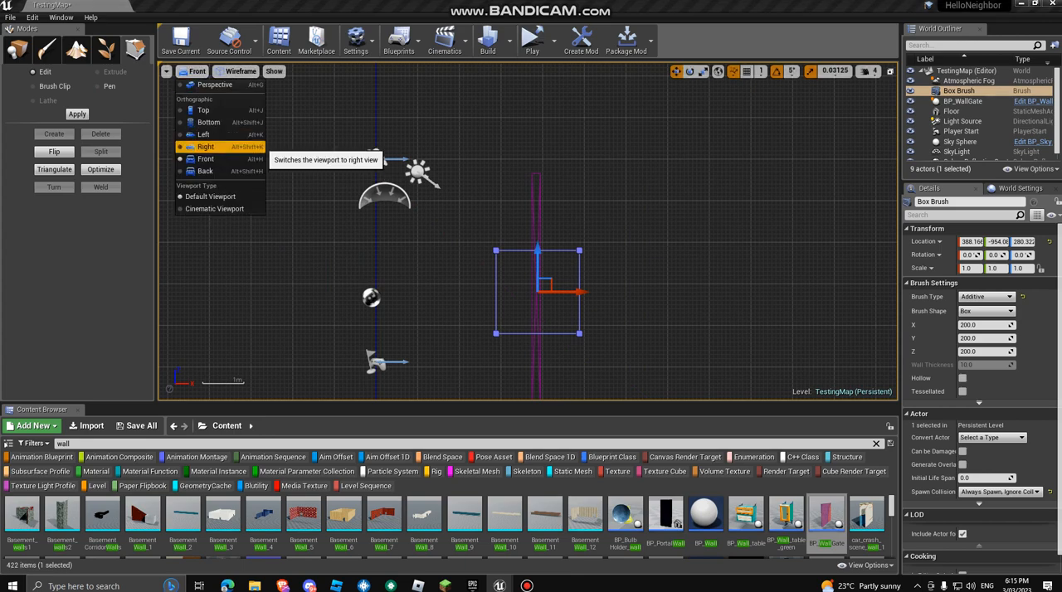
pyautogui.click(203, 134)
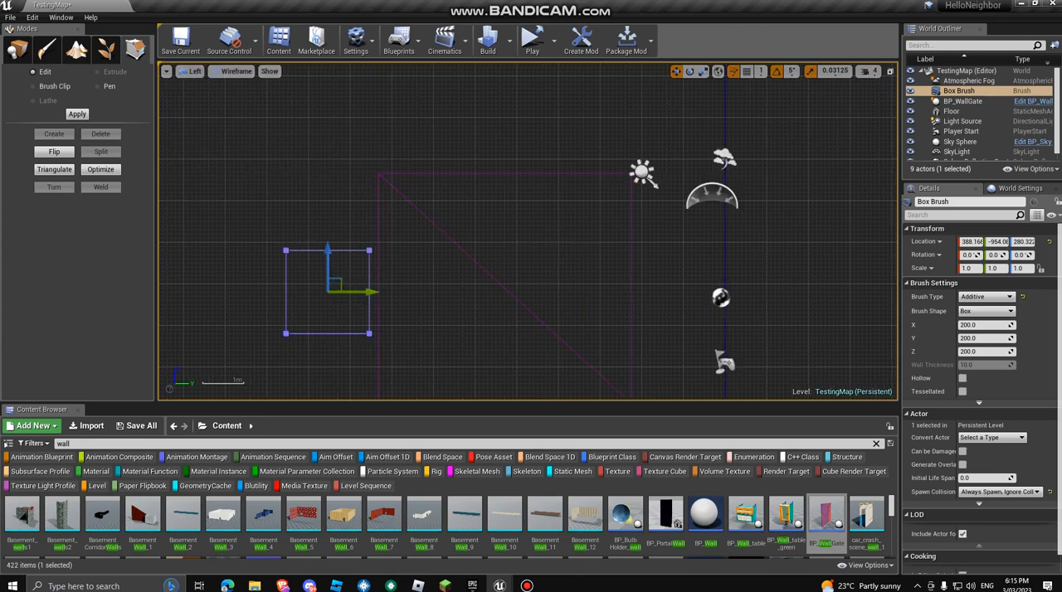
pyautogui.click(196, 70)
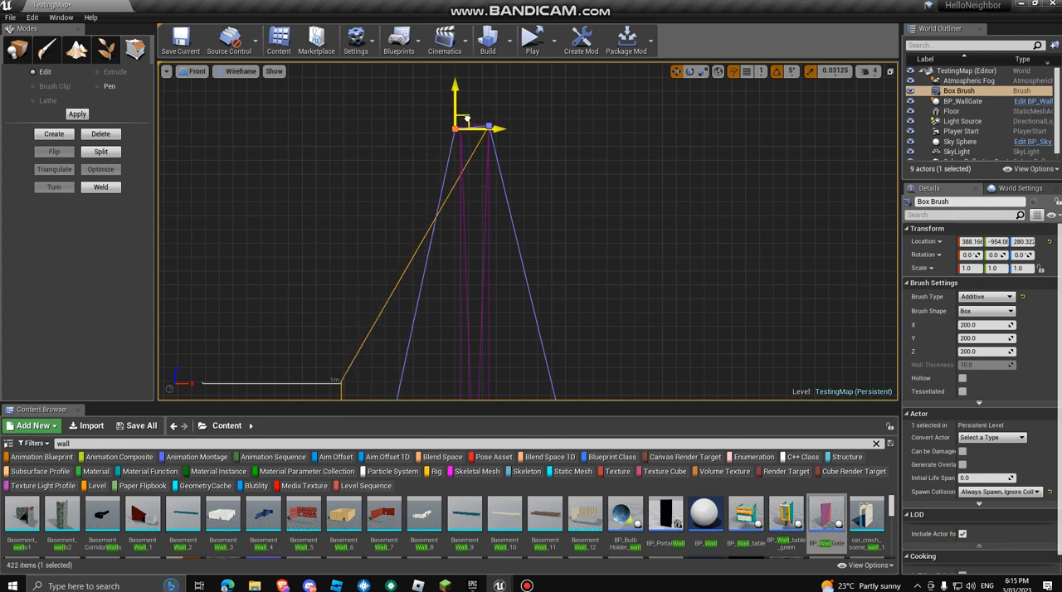
# Drag the brush's corner vertices in the Front view to stretch it into a tall thin panel.
pyautogui.scroll(3)
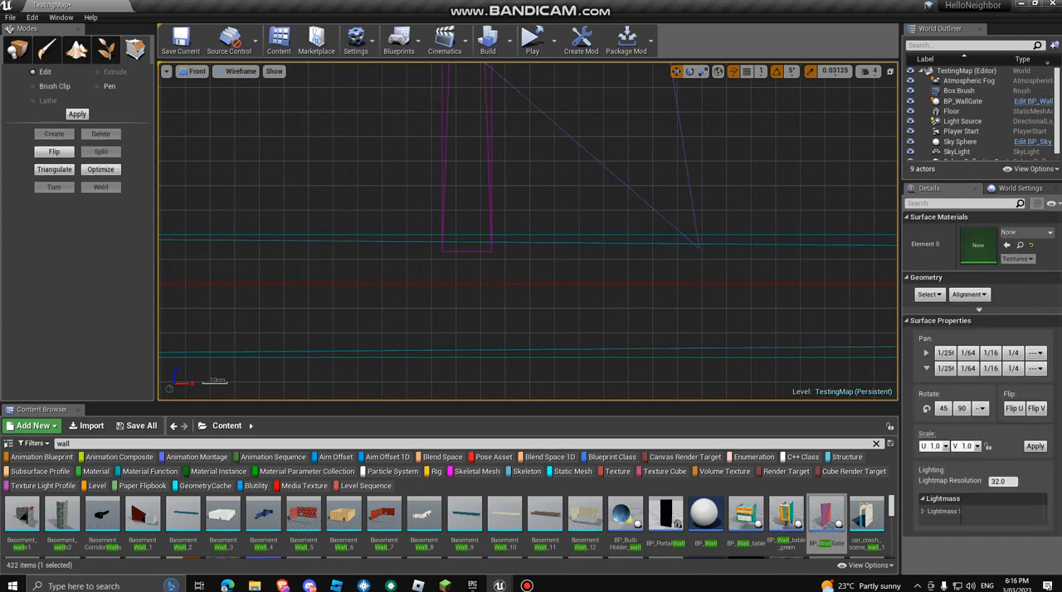
pyautogui.click(488, 246)
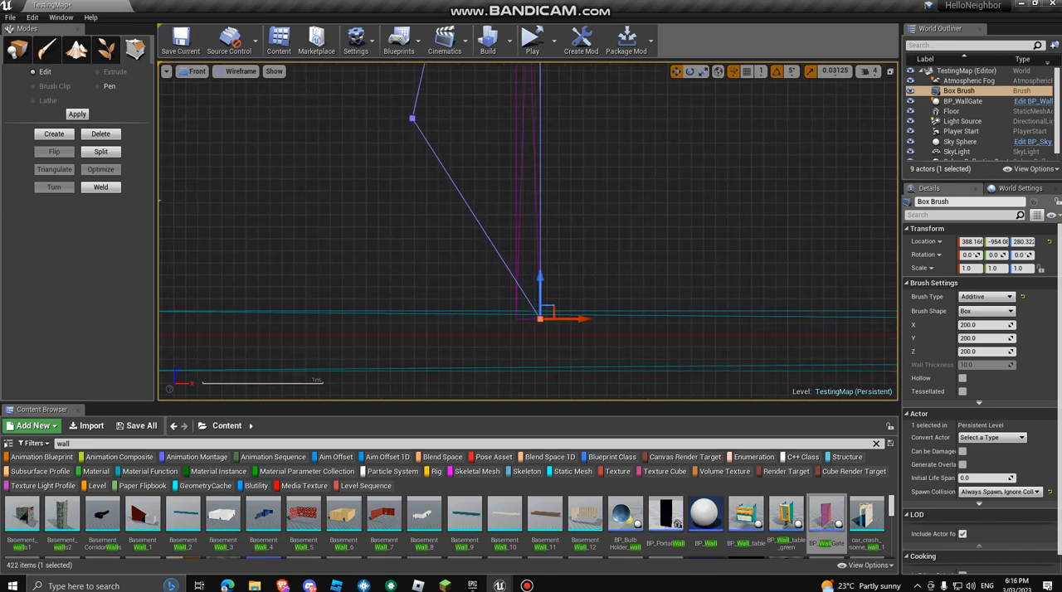
pyautogui.moveTo(544, 318); pyautogui.dragTo(448, 189)
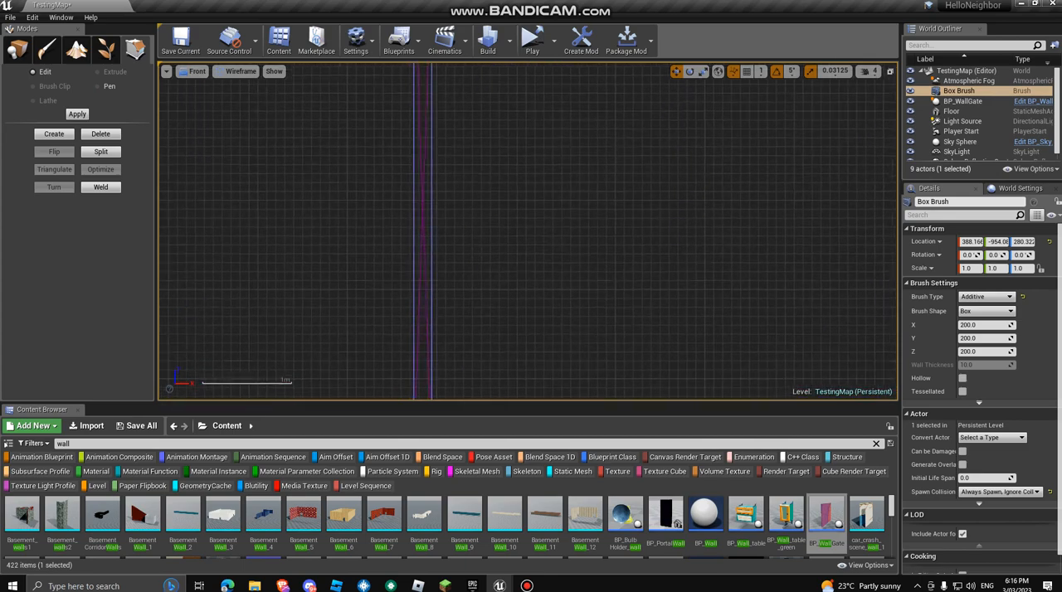
pyautogui.click(197, 71)
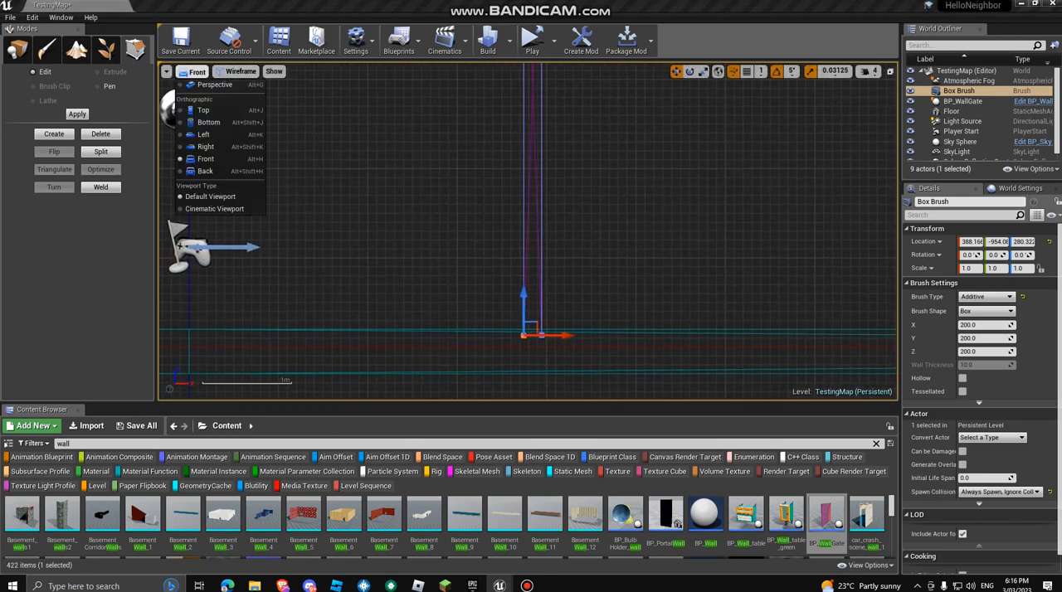
# Return to Perspective, delete BP_WallState, go back to Place mode and select the tall panel.
pyautogui.click(216, 83)
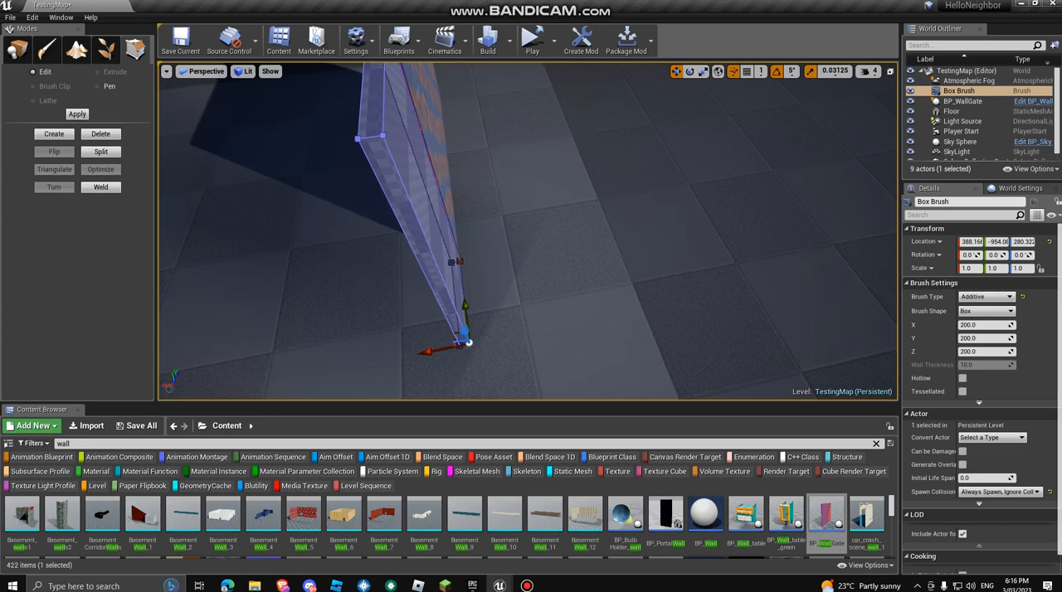
pyautogui.click(963, 99)
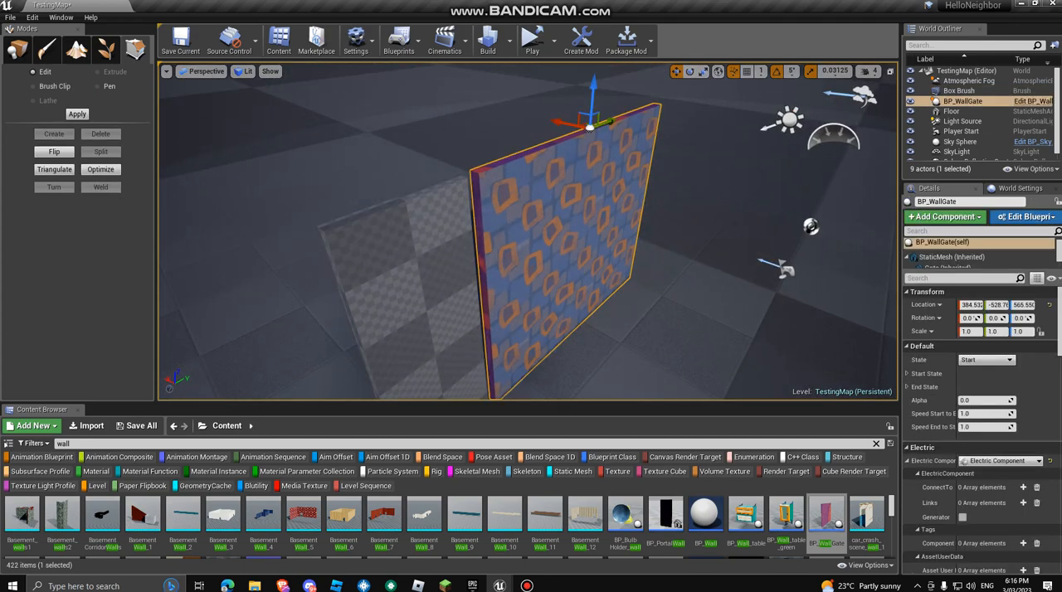
pyautogui.click(959, 91)
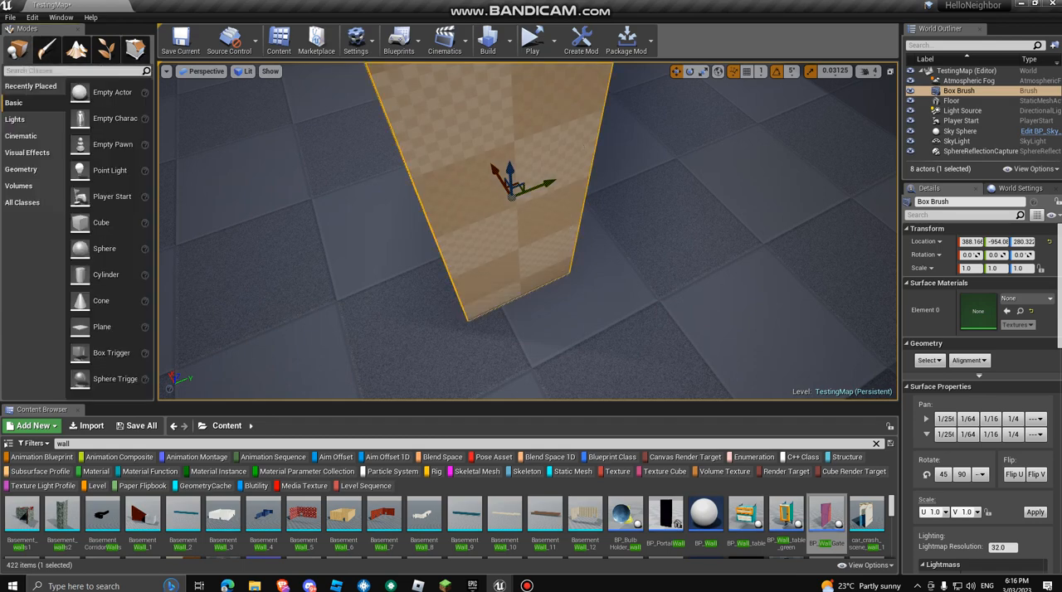
pyautogui.click(950, 100)
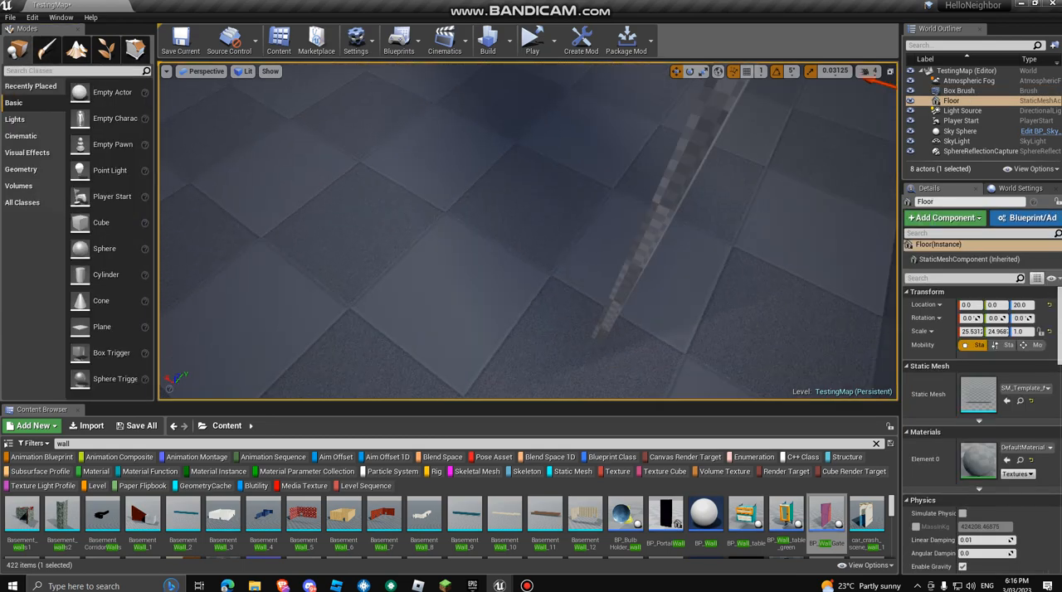
pyautogui.click(959, 91)
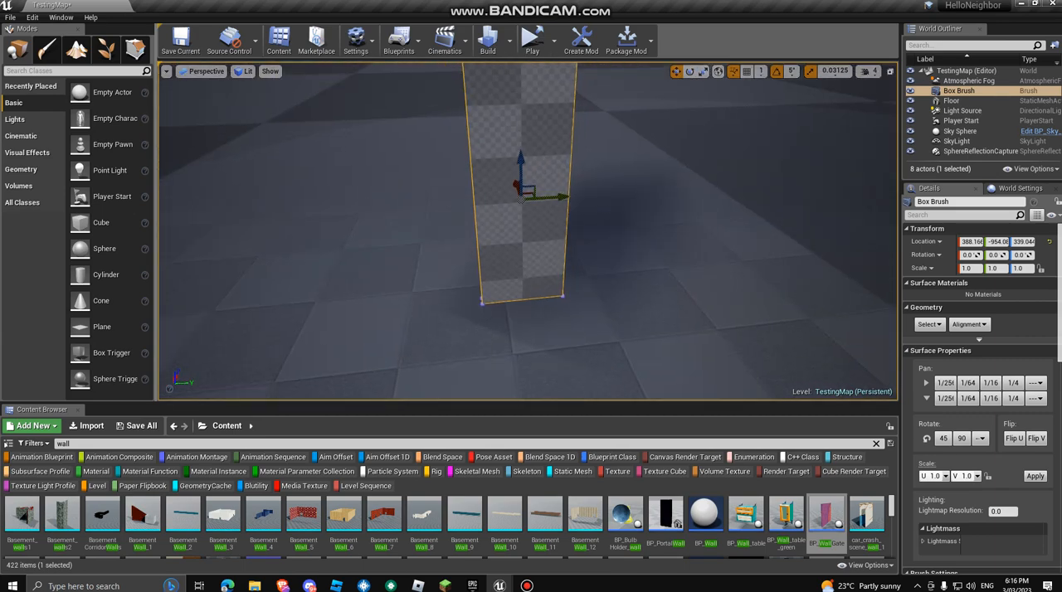
# Duplicate the panel into new wall brushes and line them up edge to edge along the room.
pyautogui.moveTo(521, 157); pyautogui.dragTo(521, 180)
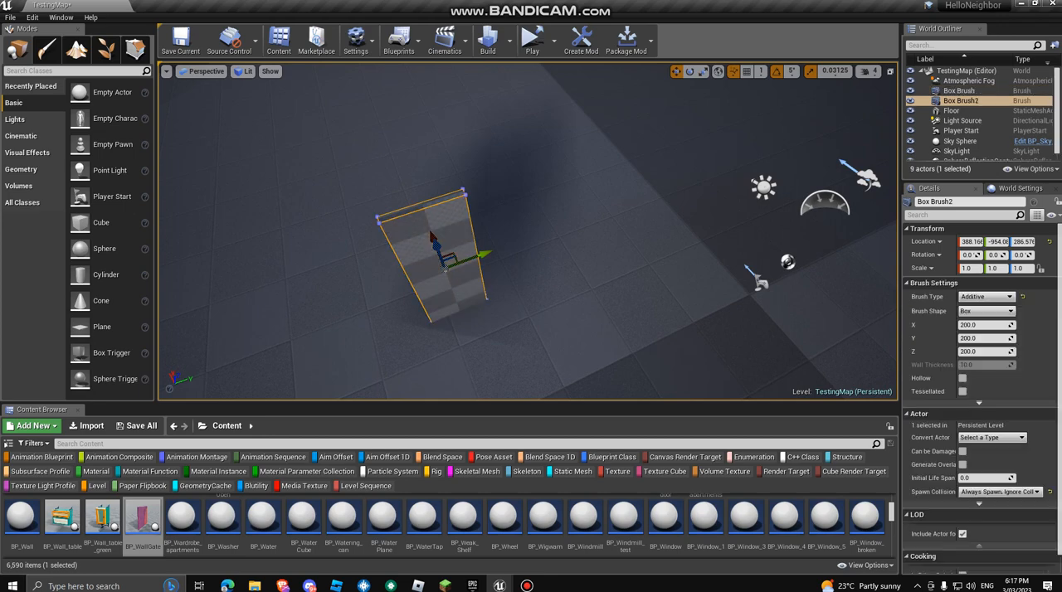
pyautogui.moveTo(431, 241); pyautogui.dragTo(511, 224)
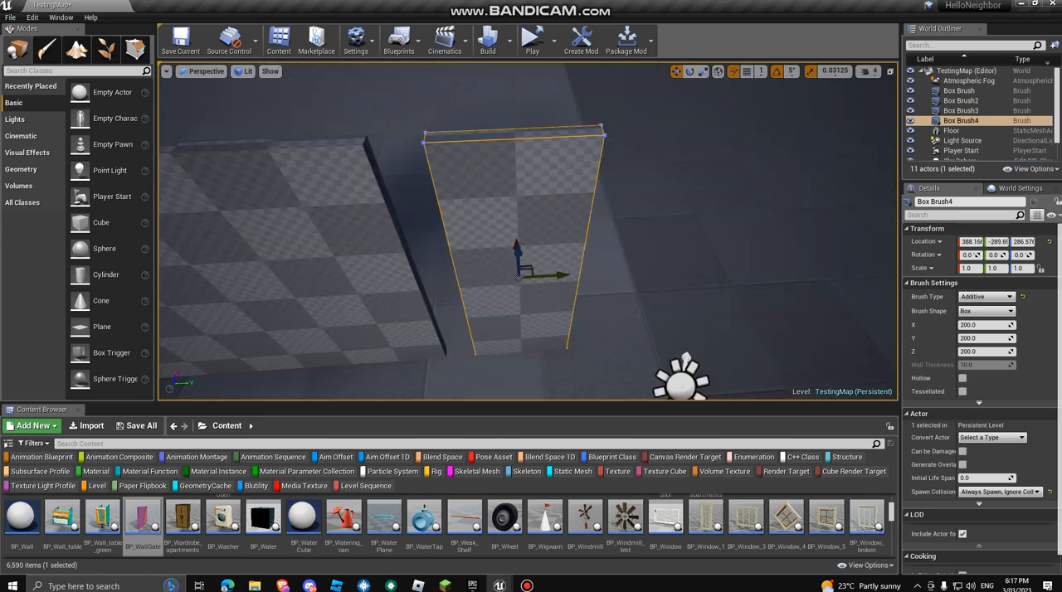
pyautogui.moveTo(514, 266); pyautogui.dragTo(581, 307)
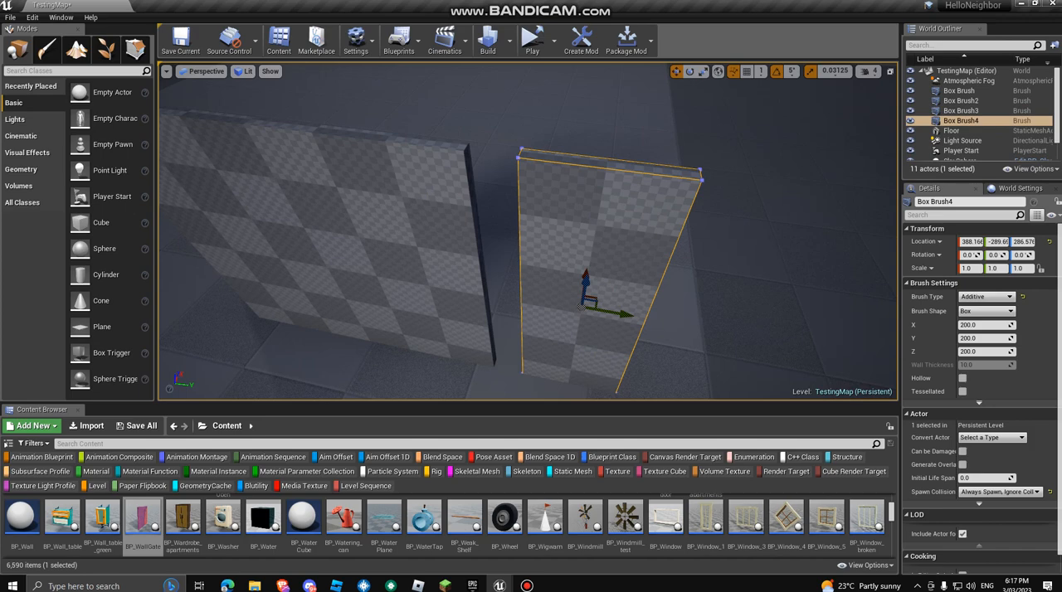
pyautogui.moveTo(617, 314); pyautogui.dragTo(601, 303)
pyautogui.write('90')
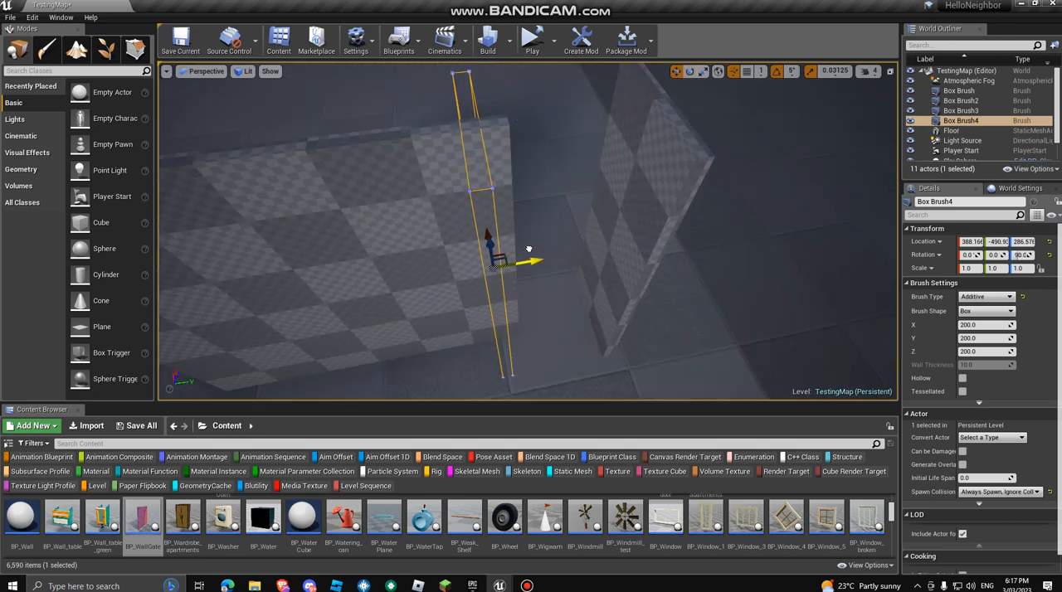
pyautogui.moveTo(531, 262); pyautogui.dragTo(544, 259)
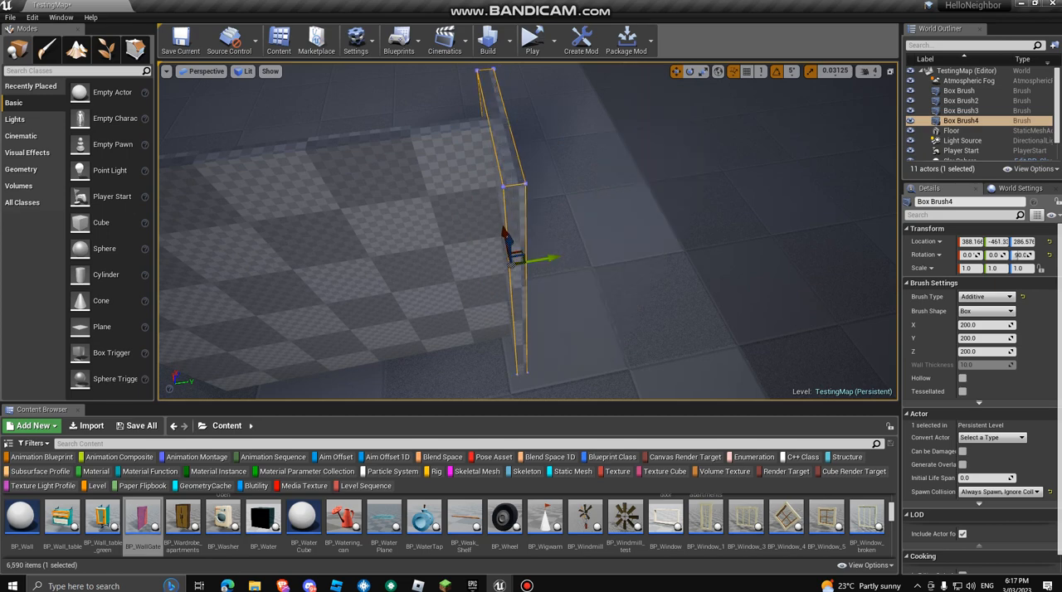
pyautogui.moveTo(511, 263); pyautogui.dragTo(522, 319)
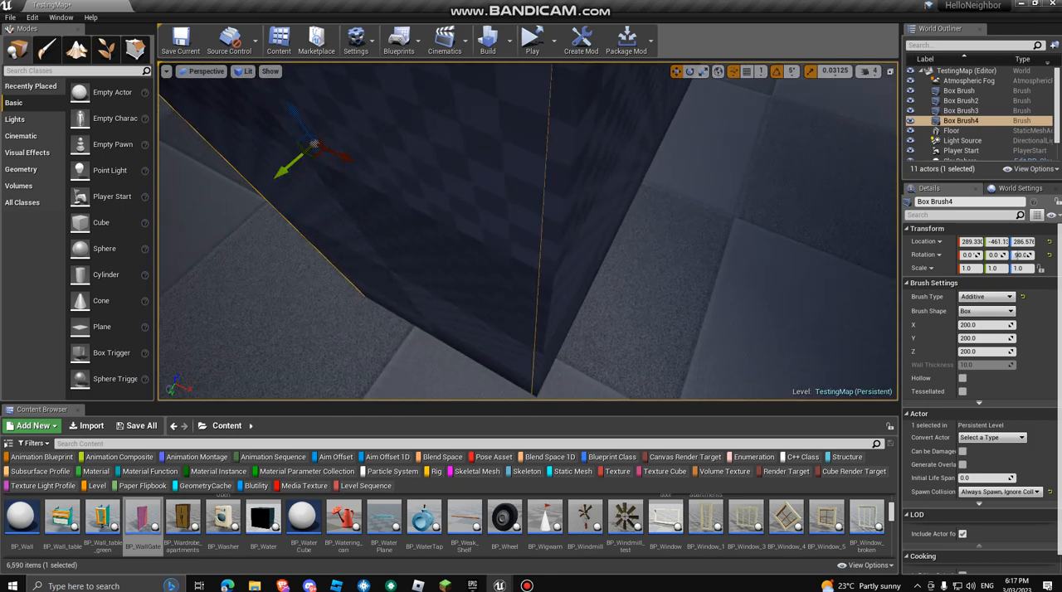
pyautogui.moveTo(332, 150); pyautogui.dragTo(299, 149)
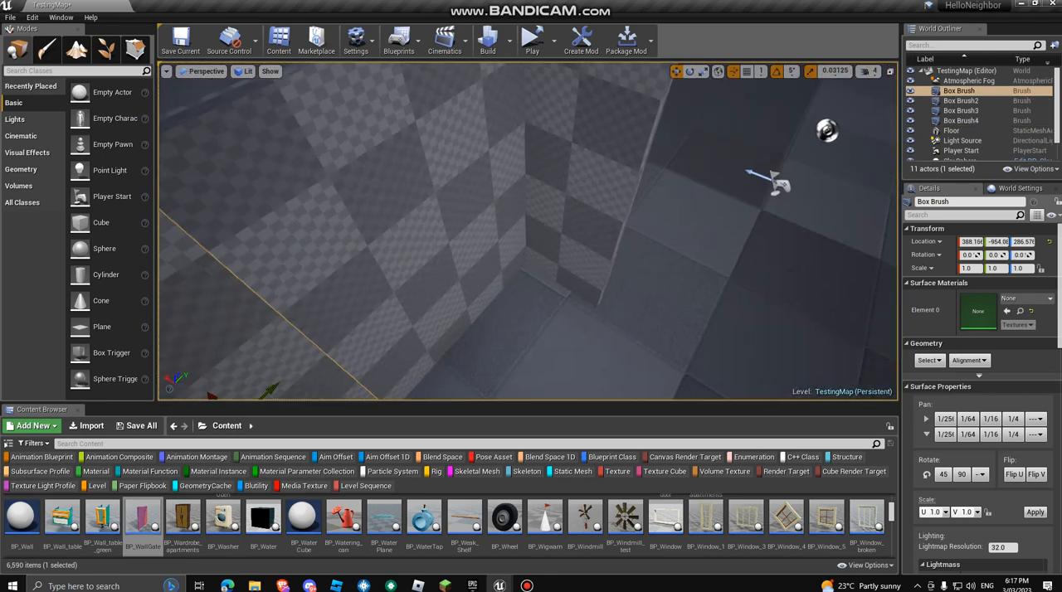
# Pick the newest wall brush in the outliner and slide it along the room's edge to meet the others.
pyautogui.click(961, 120)
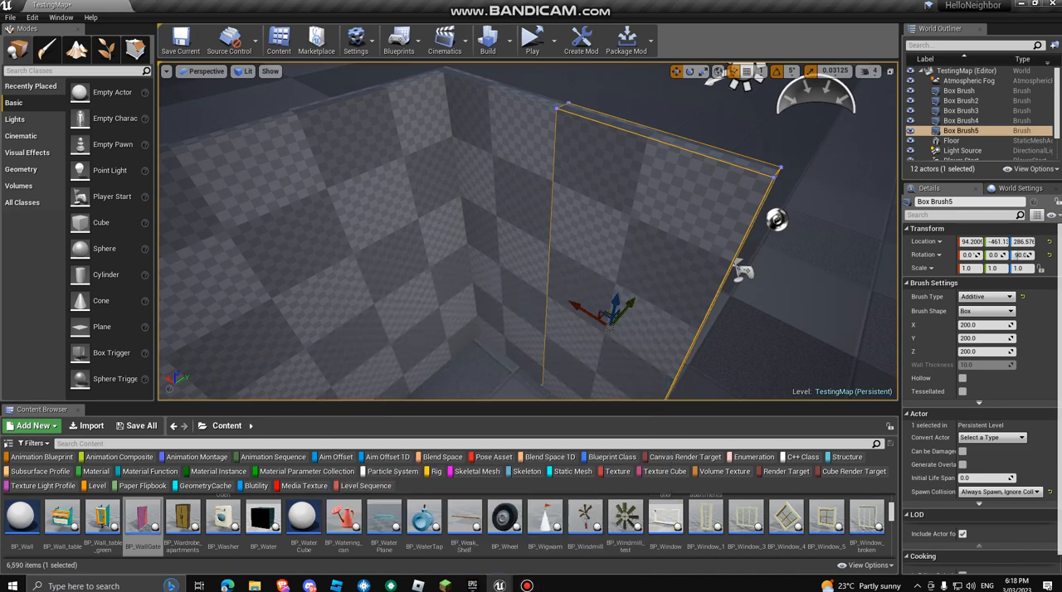
pyautogui.click(951, 139)
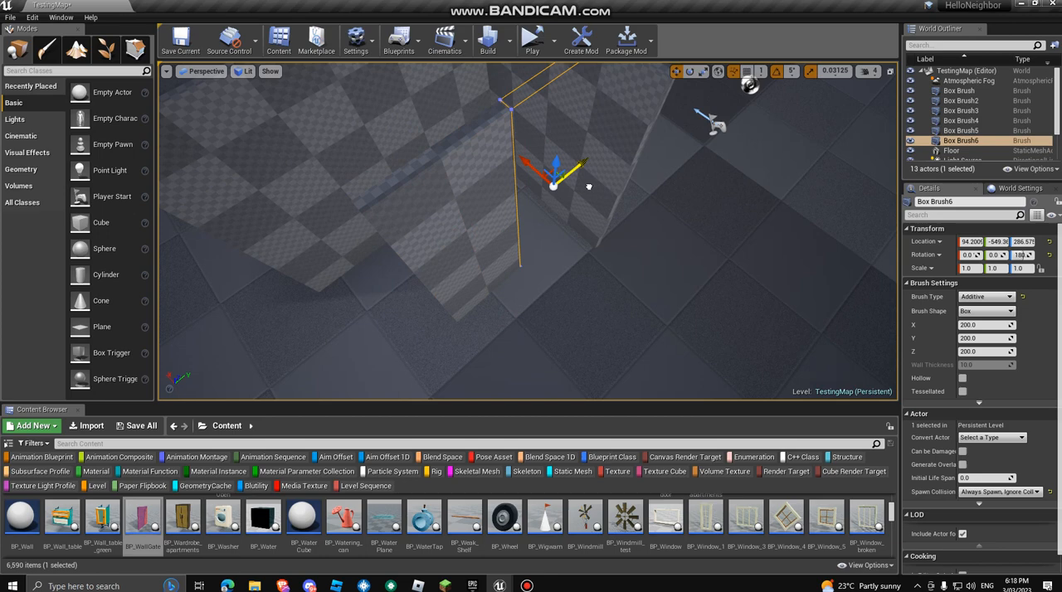
pyautogui.moveTo(555, 174); pyautogui.dragTo(451, 360)
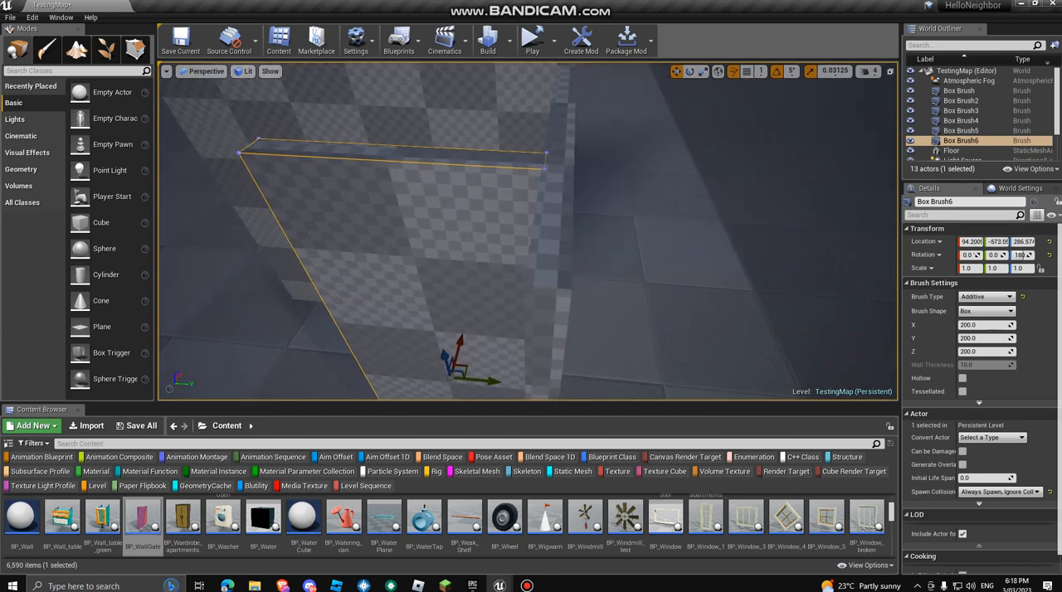
pyautogui.moveTo(451, 360); pyautogui.dragTo(481, 377)
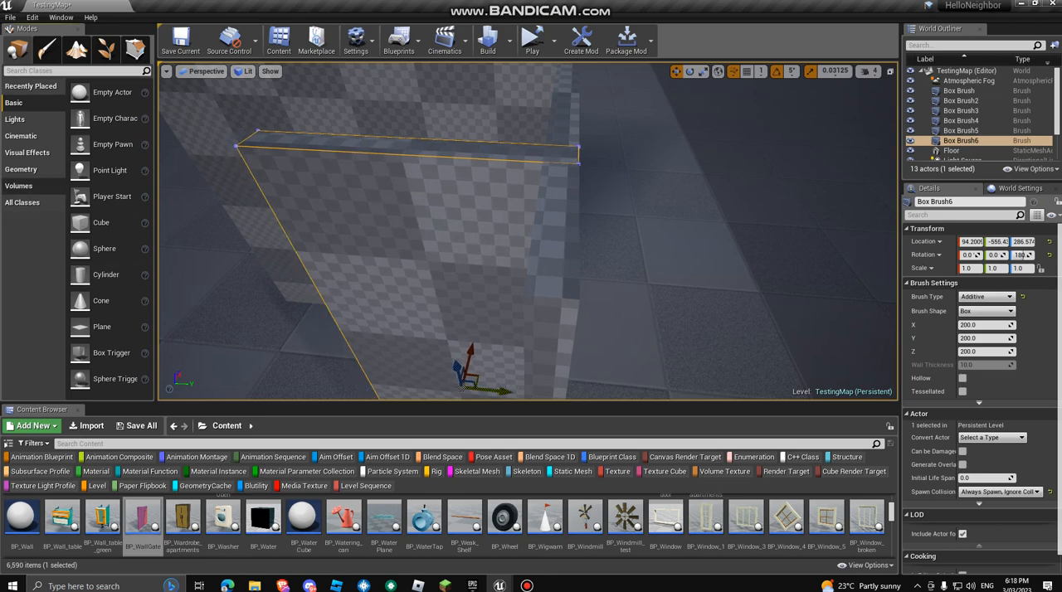
# Add two more box-brush walls and position them to close off the remaining sides of the room.
pyautogui.click(20, 169)
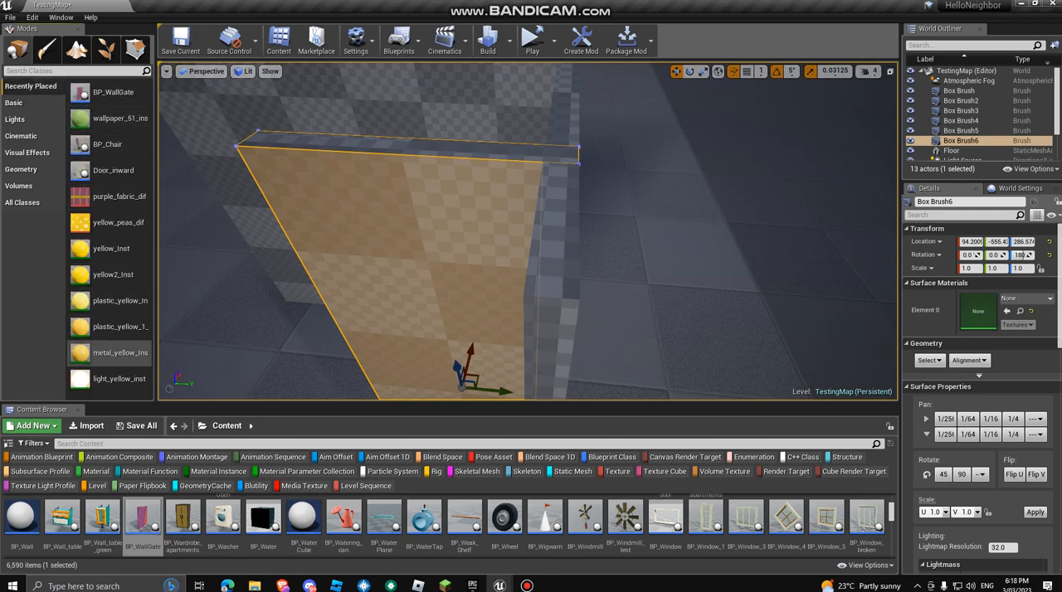
pyautogui.moveTo(106, 145)
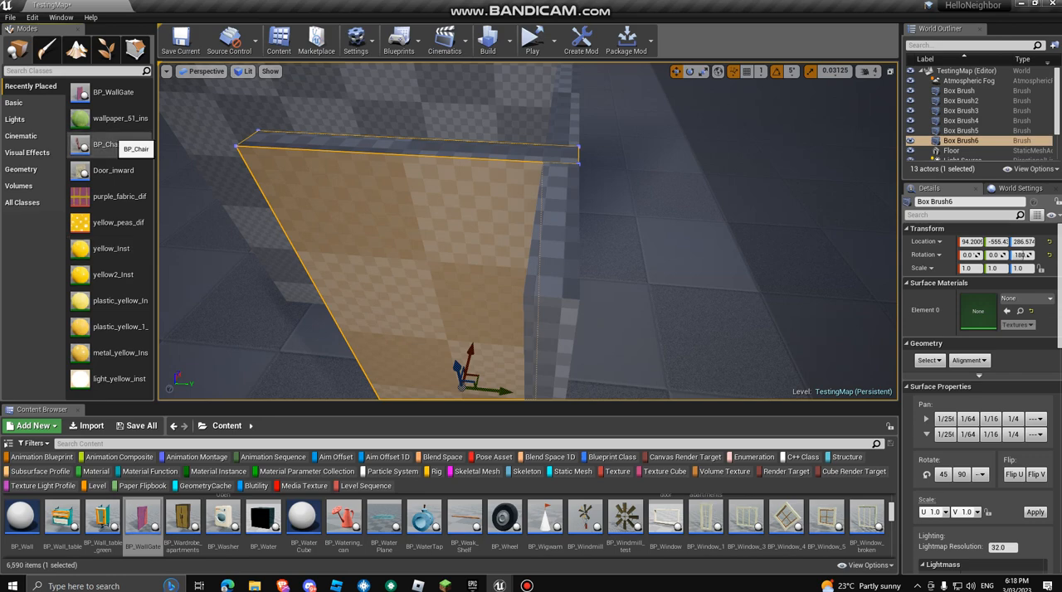
pyautogui.click(13, 103)
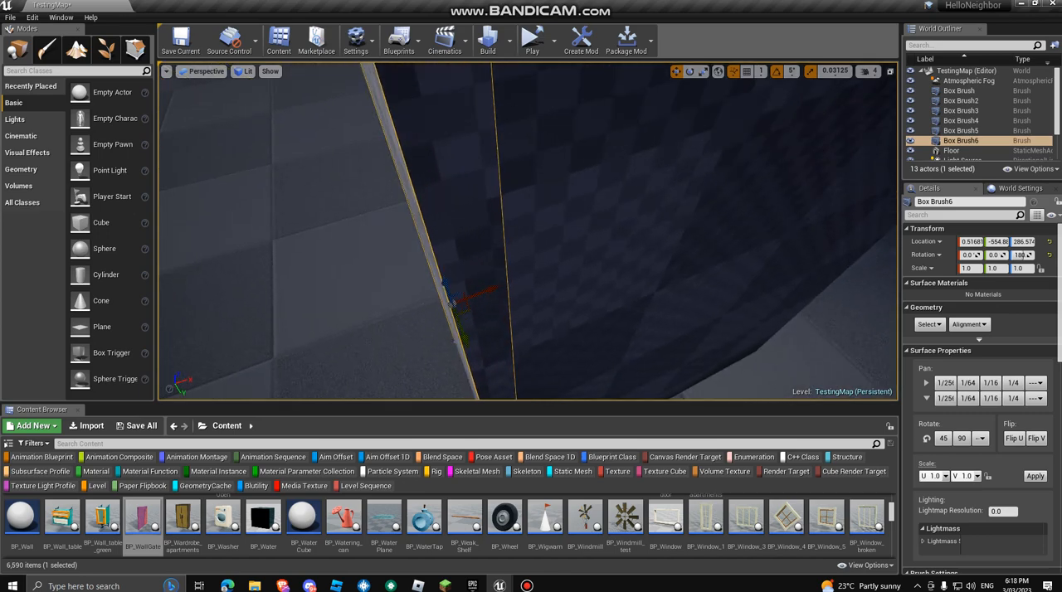
pyautogui.moveTo(455, 302); pyautogui.dragTo(463, 339)
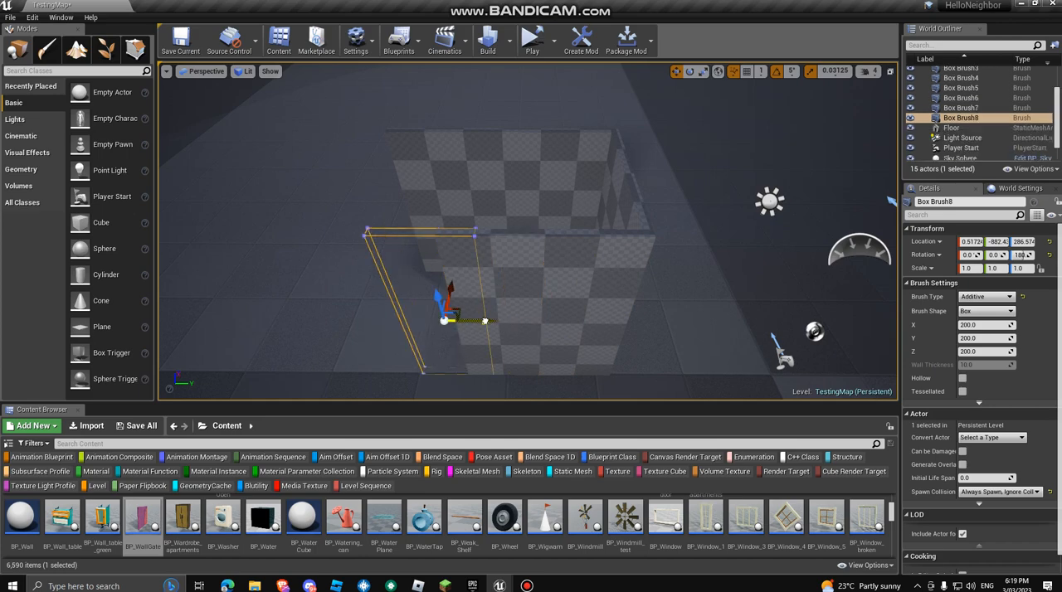
pyautogui.moveTo(485, 322); pyautogui.dragTo(451, 322)
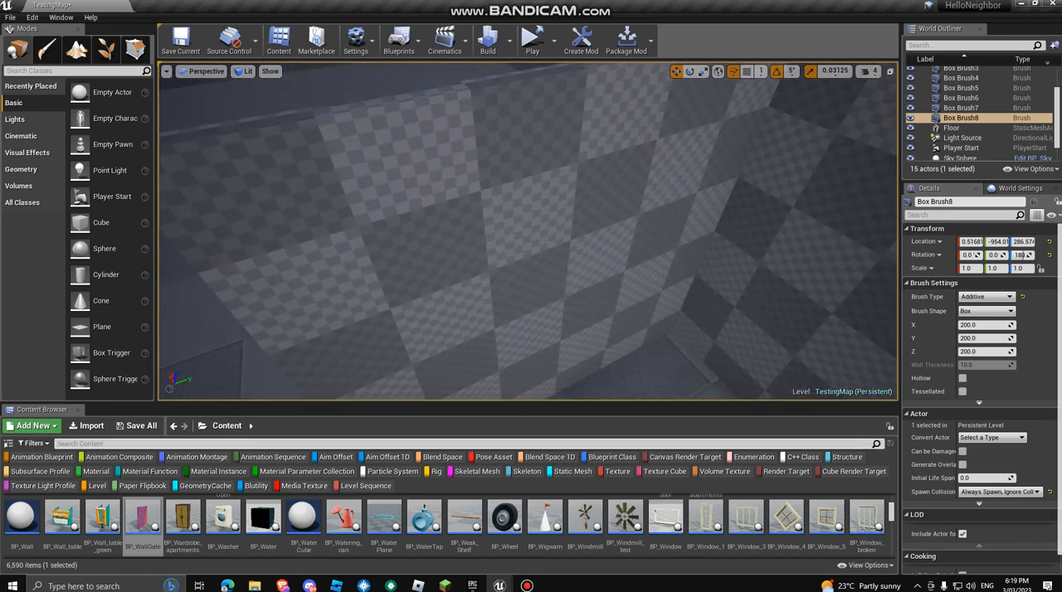
# Search the Content Browser and apply the red patterned wallpaper material to the inner walls.
pyautogui.write('wood')
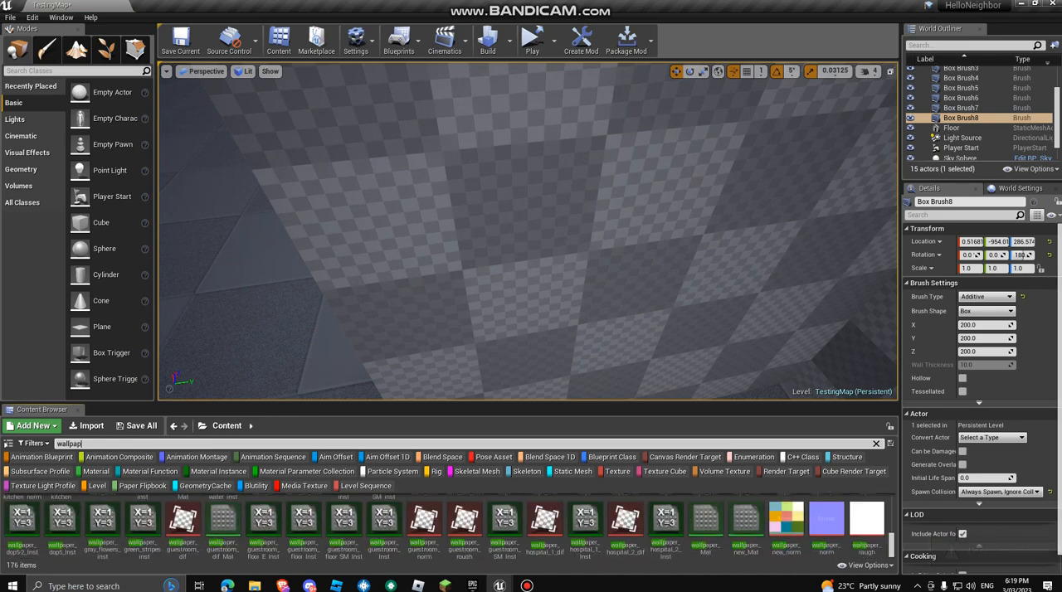
pyautogui.scroll(-3)
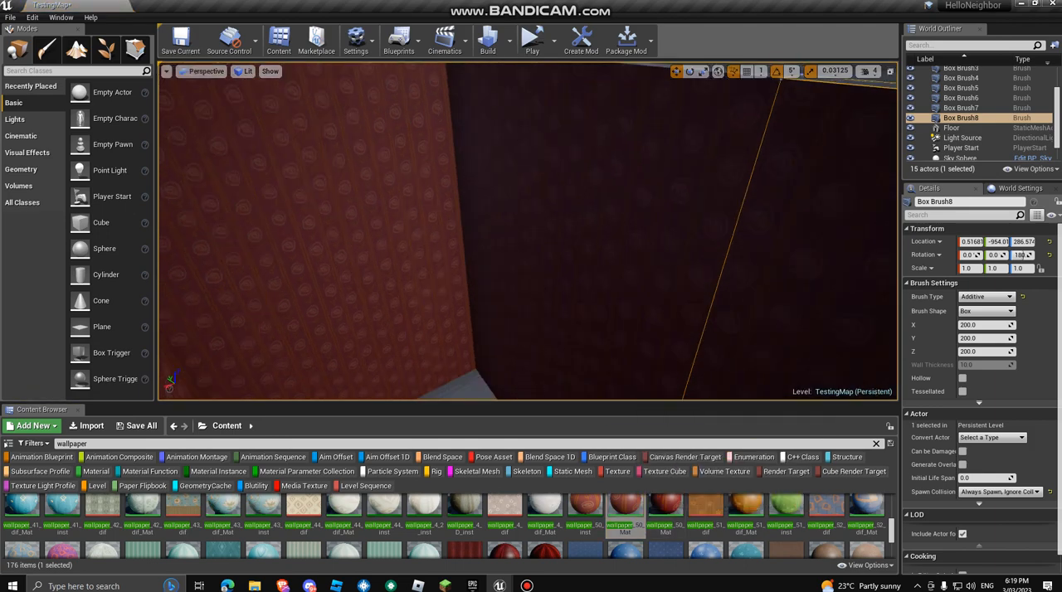
pyautogui.click(951, 128)
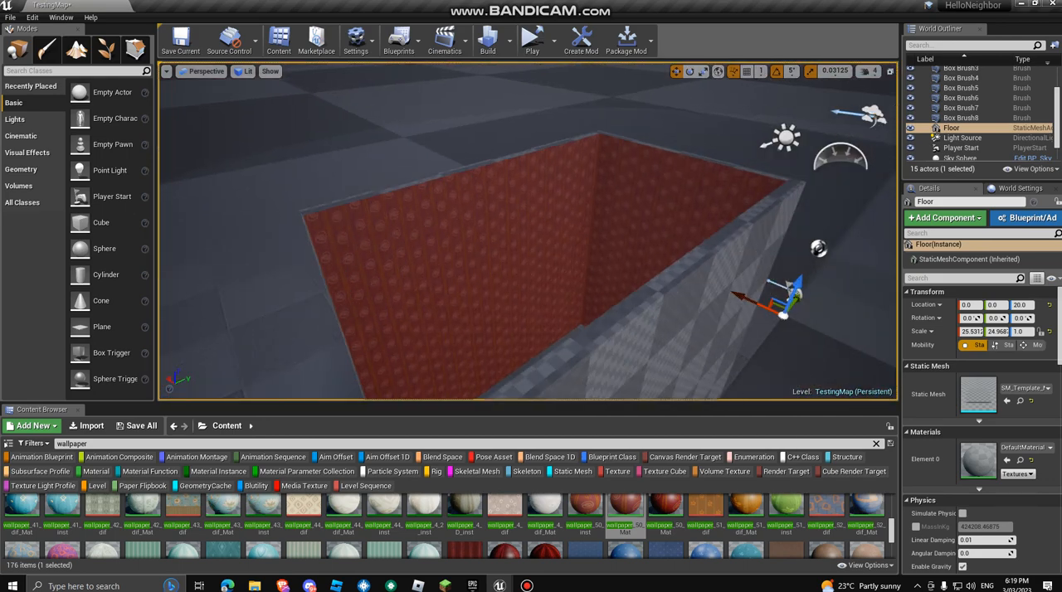
# Select Player Start in the World Outliner and move it inside the wallpapered room.
pyautogui.click(960, 147)
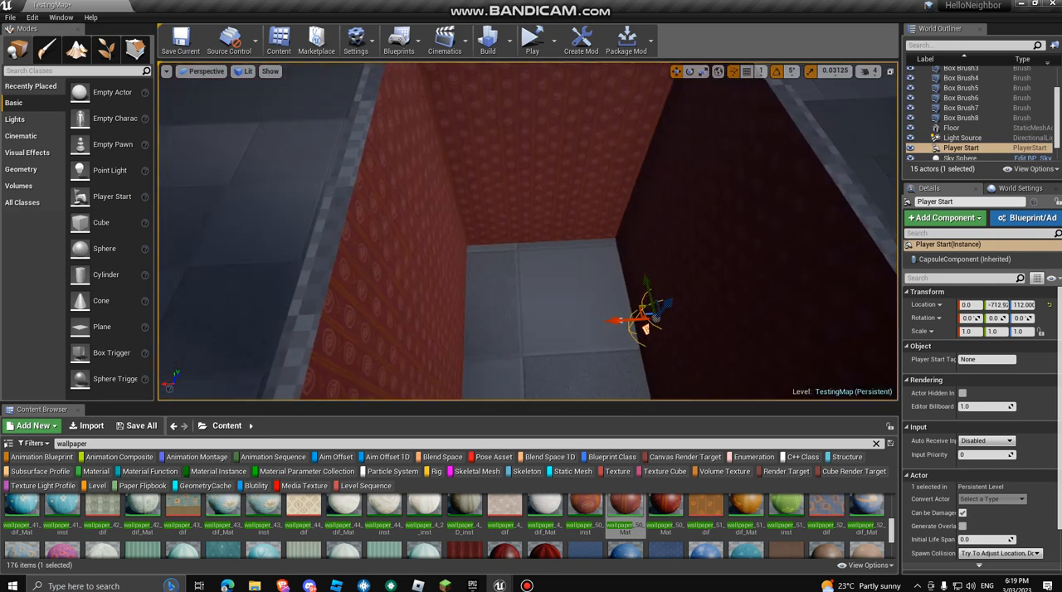
pyautogui.moveTo(614, 322); pyautogui.dragTo(540, 332)
pyautogui.write('door_in')
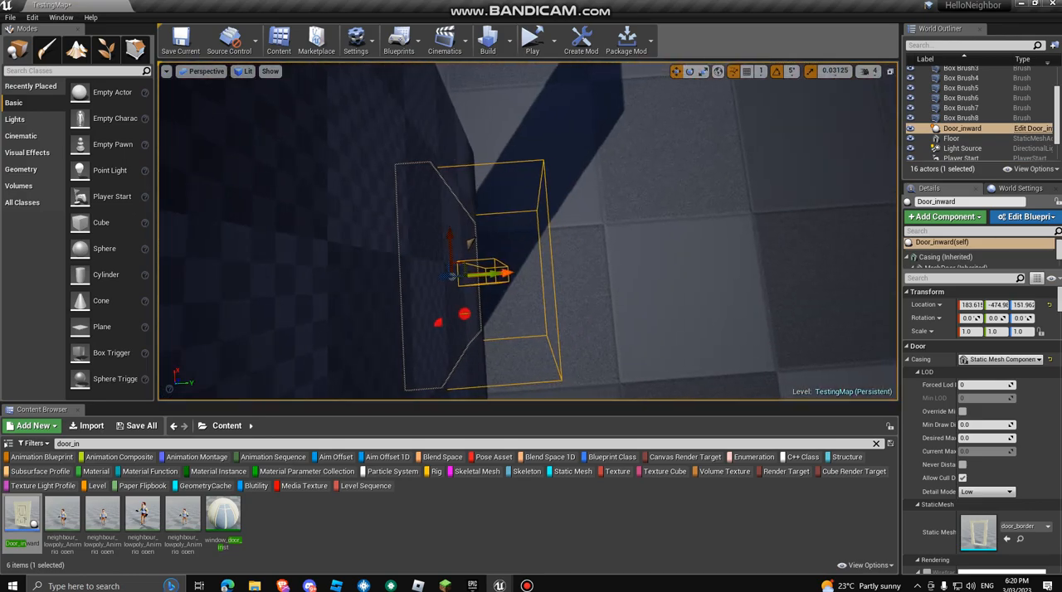
# Move the Door_inward frame into the wall and switch to adding geometry brushes for the doorway.
pyautogui.moveTo(481, 274); pyautogui.dragTo(498, 272)
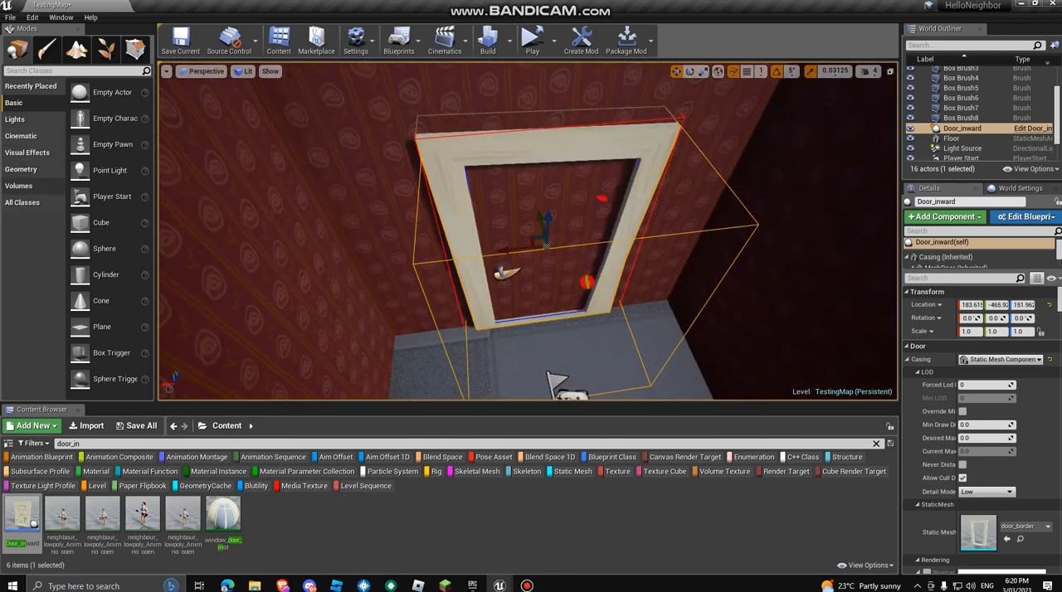
pyautogui.click(19, 169)
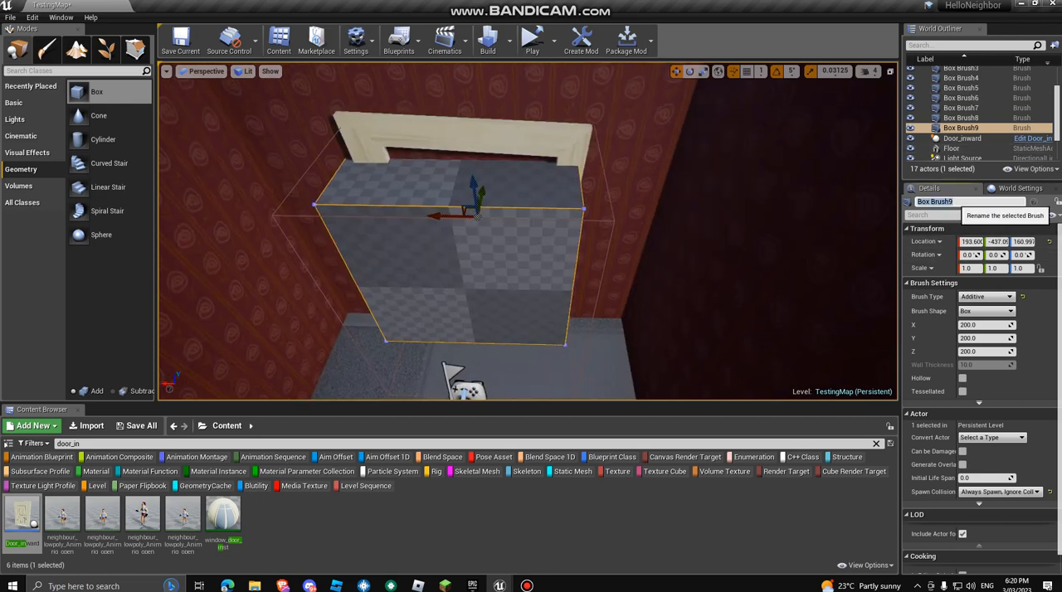
# Name the doorway box brush 'Door sub'.
pyautogui.write('Door sub')
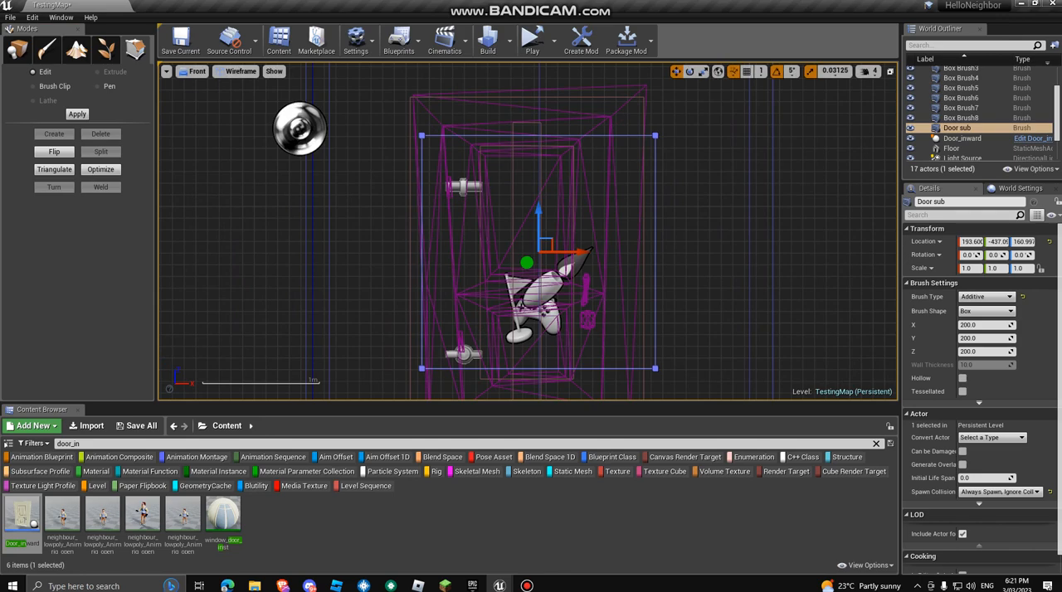
# Fit Door sub's vertices to the doorway in Front view, then return to Perspective.
pyautogui.scroll(-3)
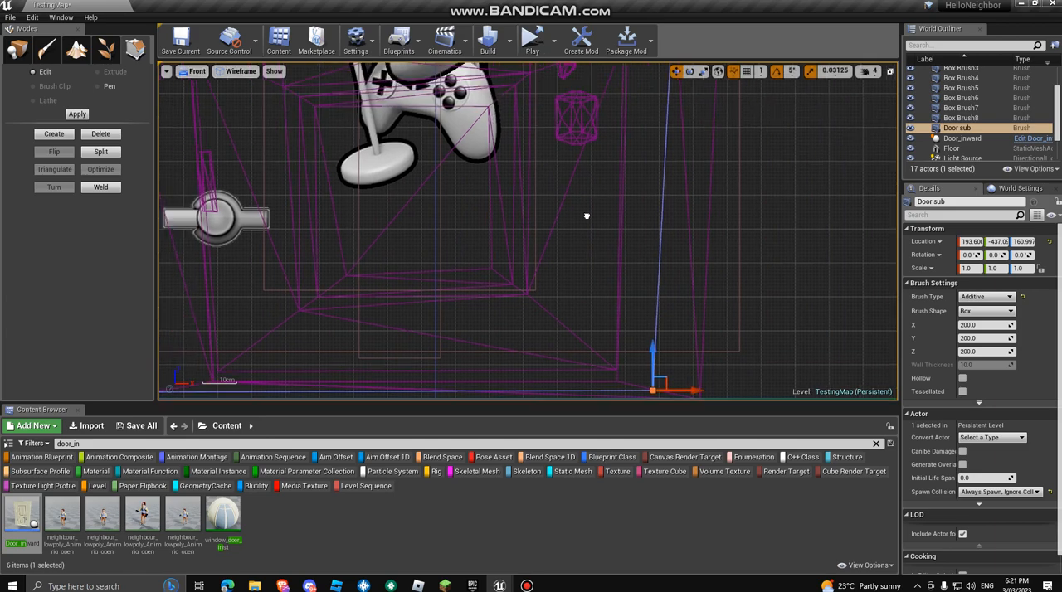
pyautogui.click(196, 71)
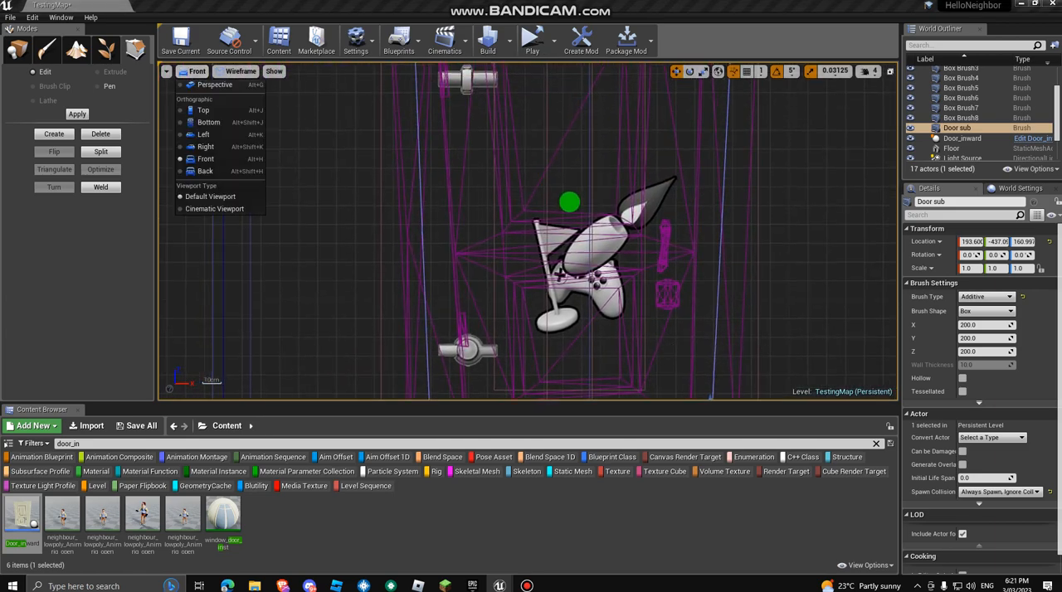
pyautogui.click(214, 83)
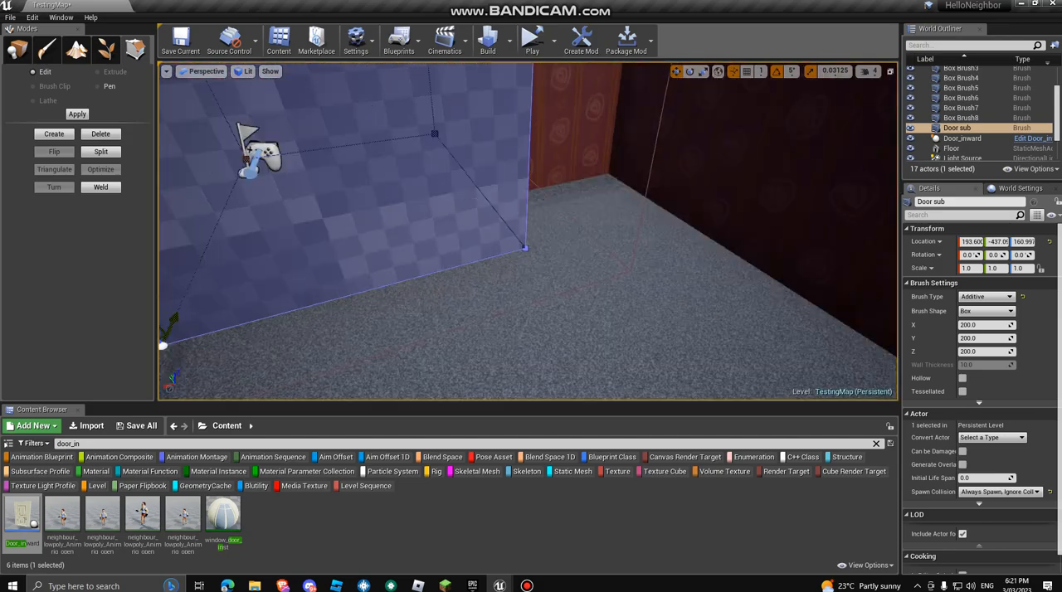
# Set Door sub's Brush Type to Subtractive so the door opening cuts through the wall.
pyautogui.click(986, 296)
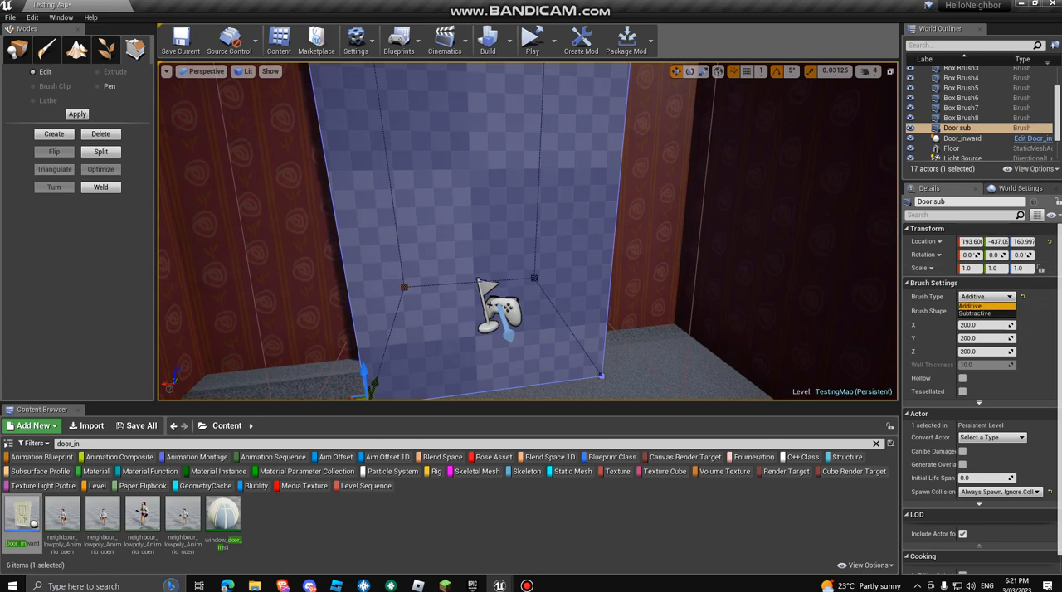
pyautogui.click(976, 305)
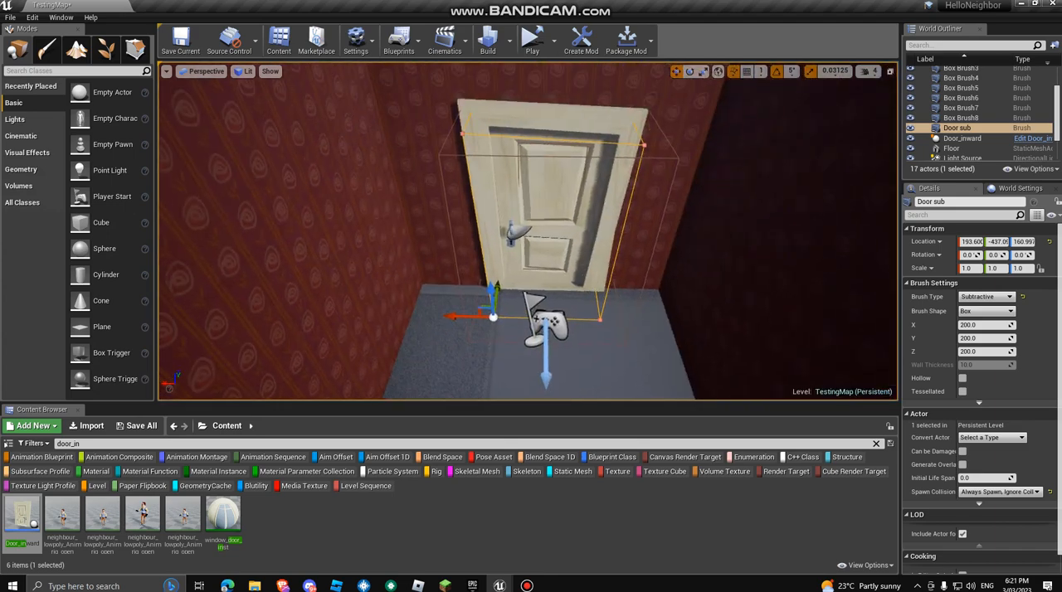
pyautogui.click(546, 40)
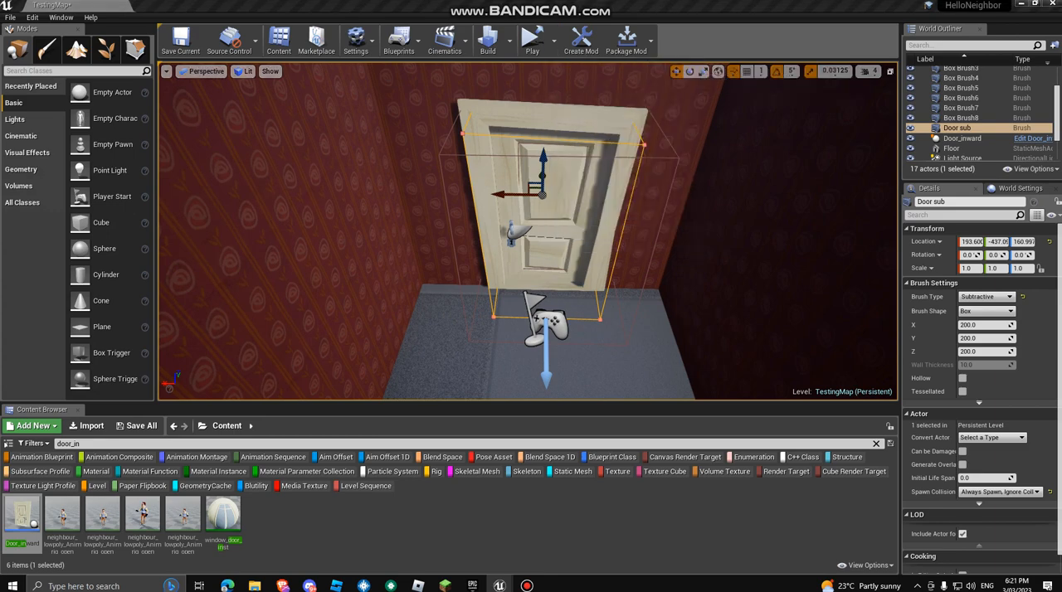
pyautogui.click(531, 37)
pyautogui.write('window')
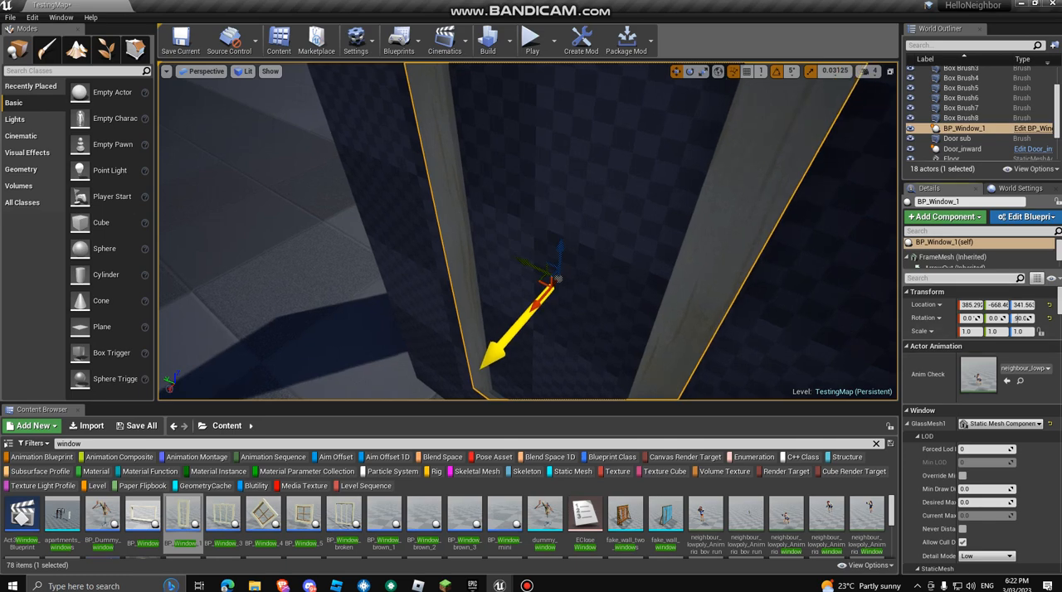
# Search 'boarded' in BP_Window_1's details and enable the Boarded option.
pyautogui.write('board')
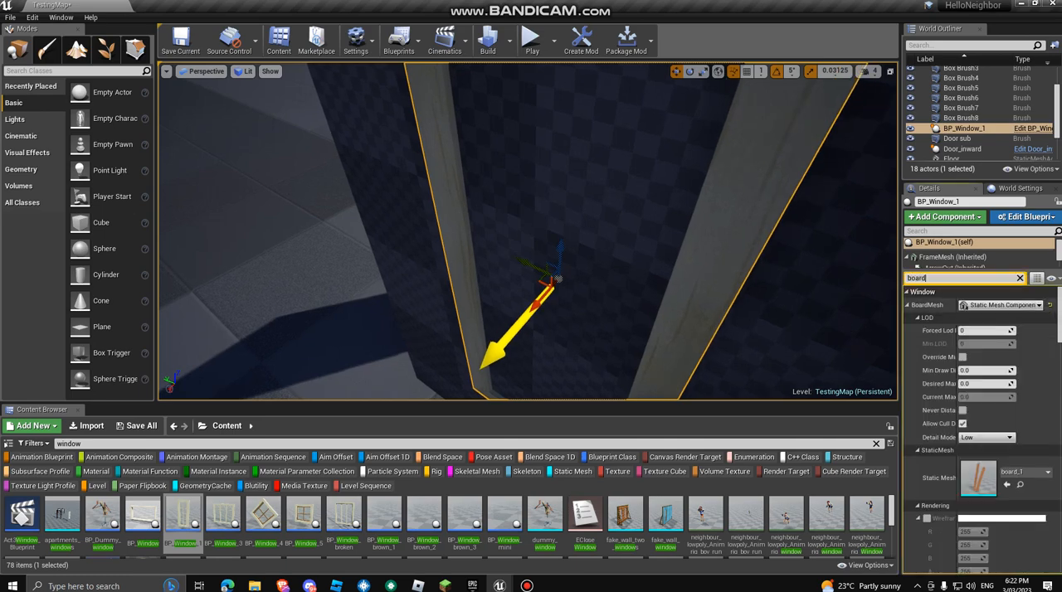
pyautogui.write('boarded')
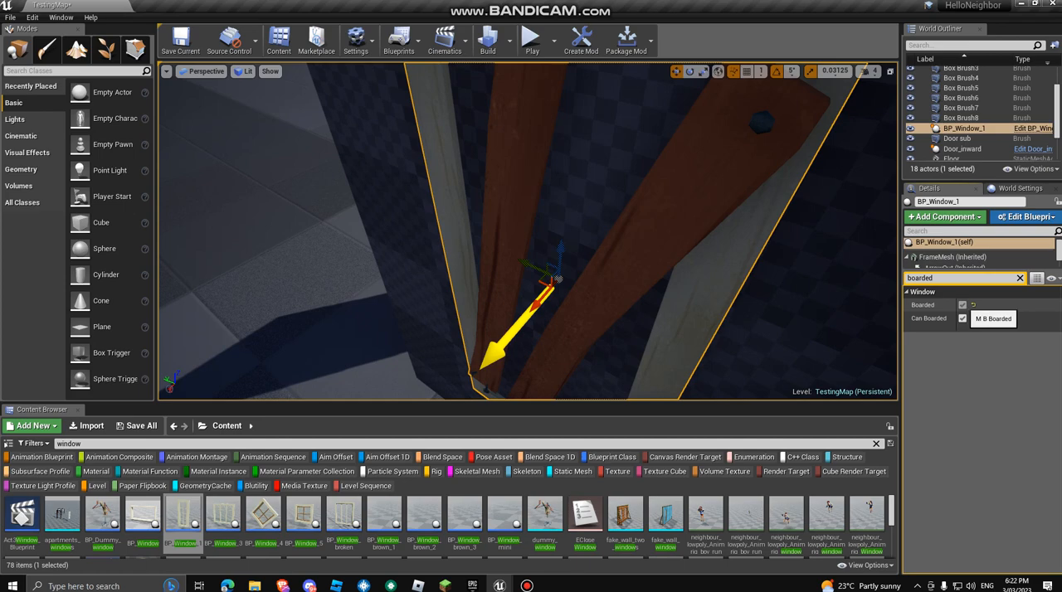
pyautogui.click(962, 305)
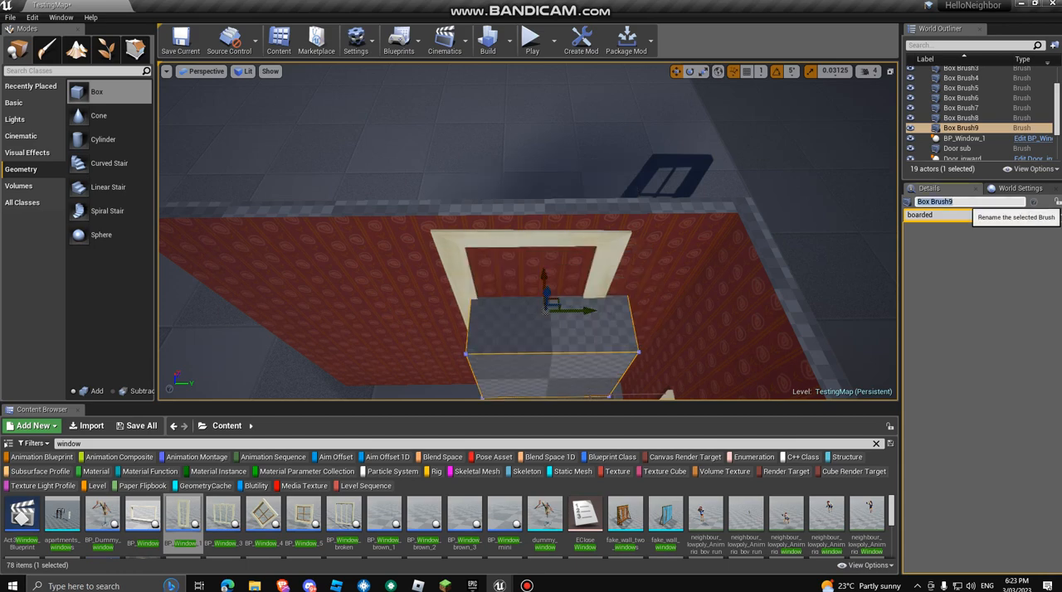
# Begin naming the new box brush near the window, entering 'Wid'.
pyautogui.write('Wid')
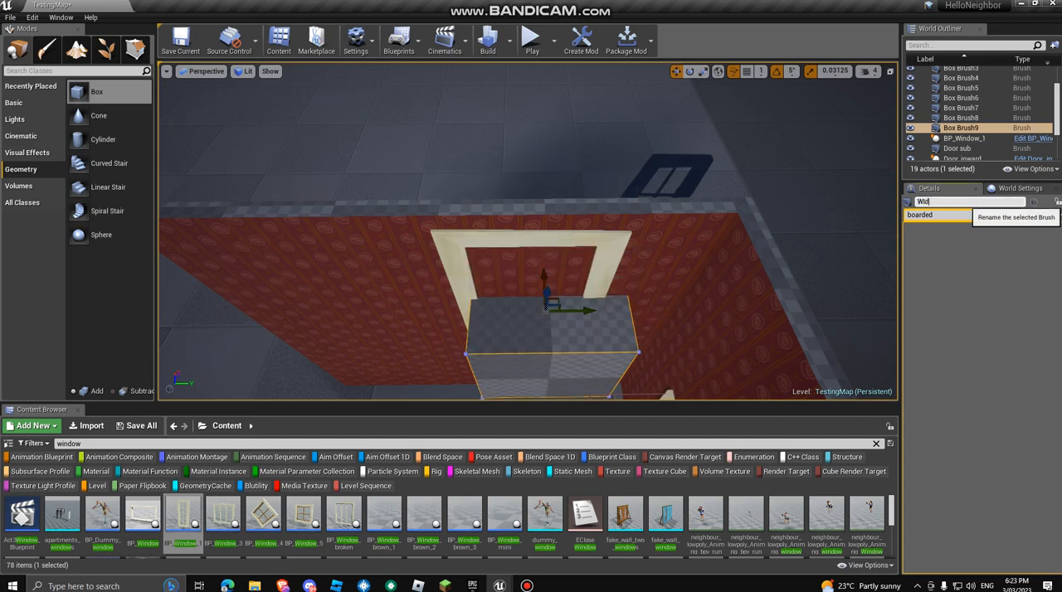